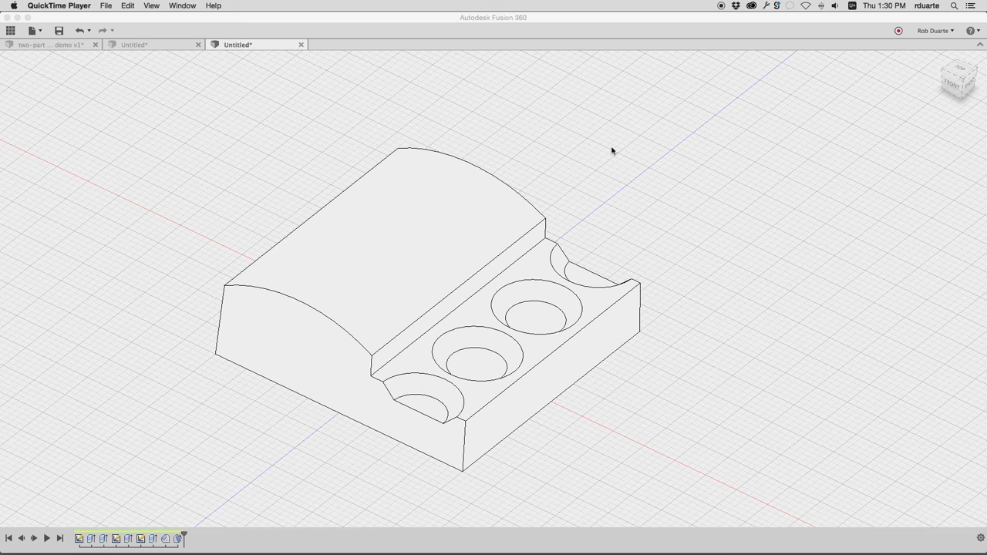
mouse_move(592, 183)
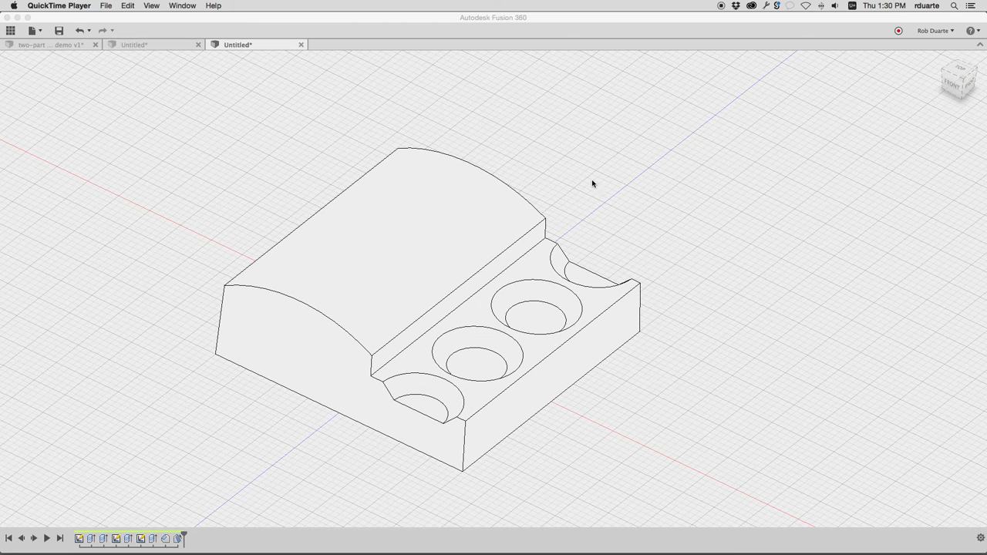
mouse_move(440, 283)
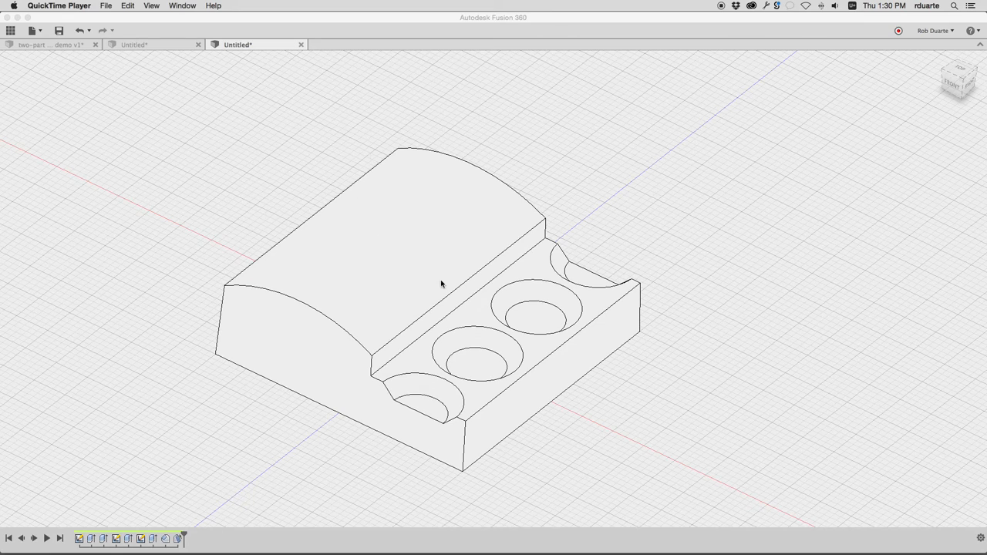
mouse_move(629, 128)
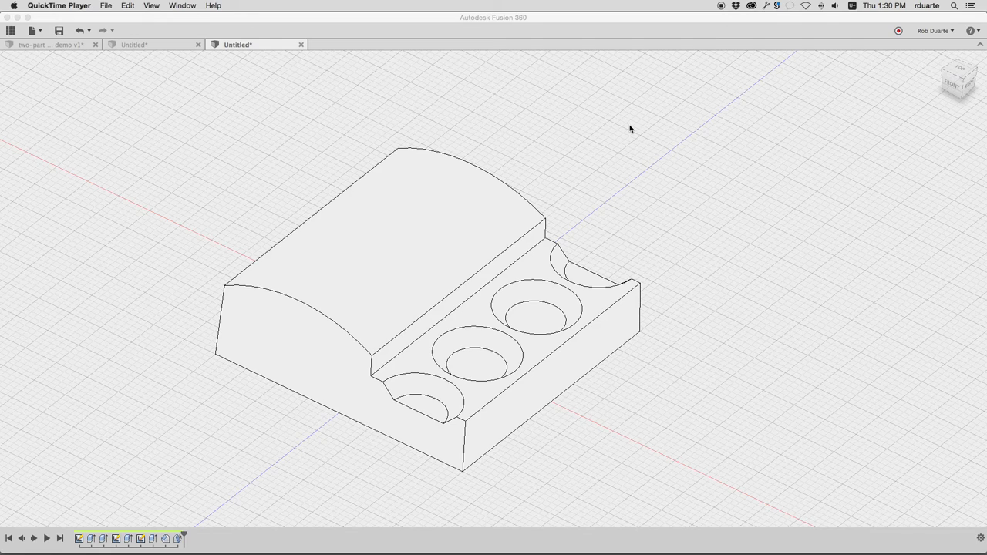
mouse_move(496, 225)
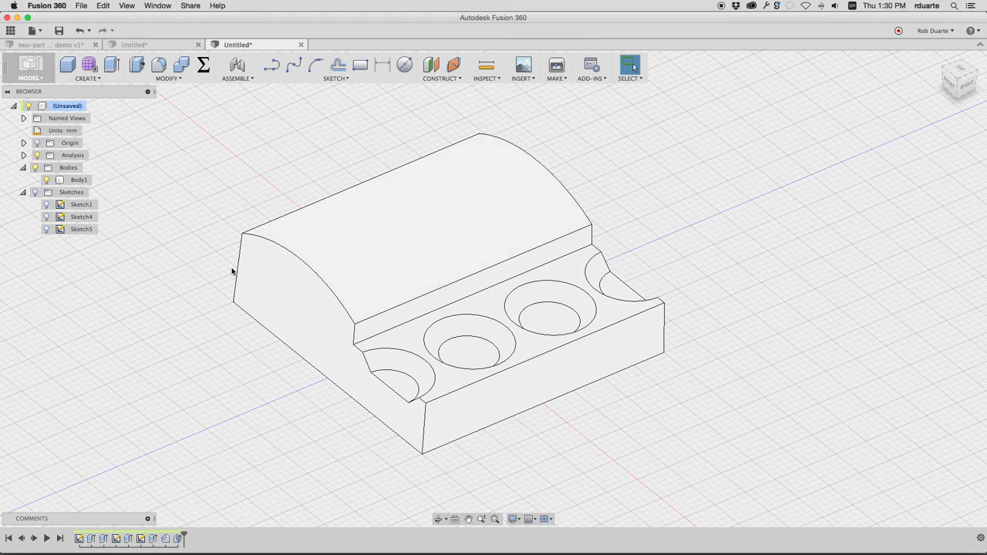
- Select and orbit the finished mold block body to review it before starting fresh
click(79, 179)
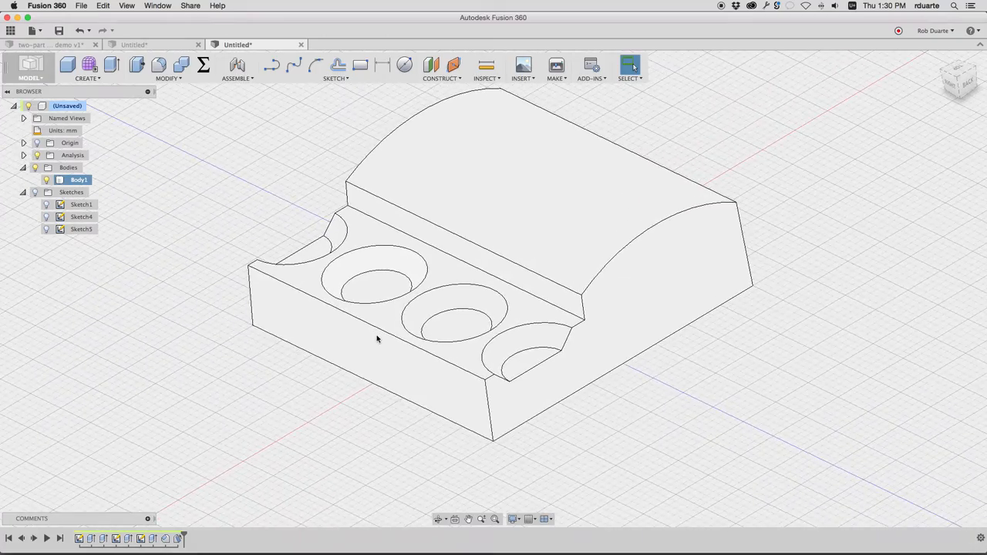
drag(378, 339, 463, 259)
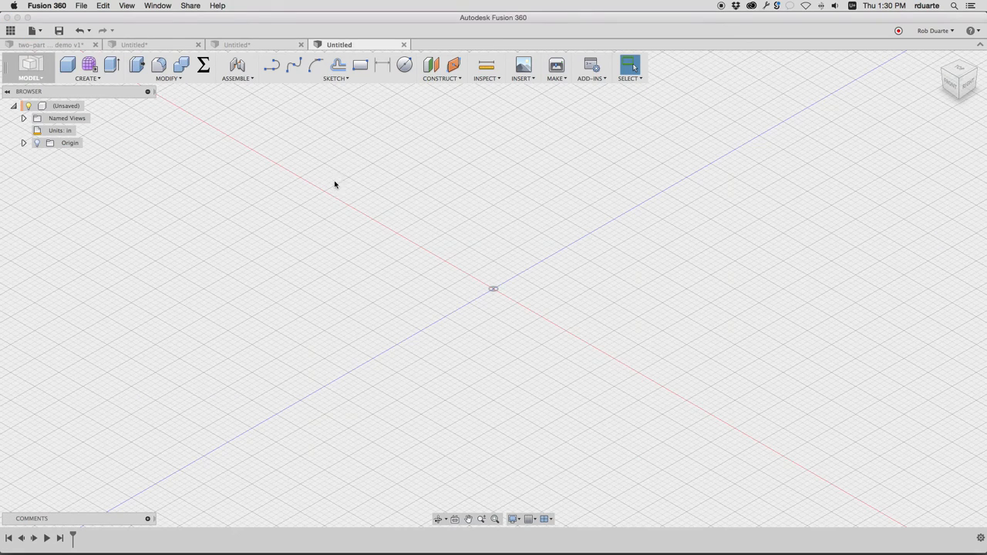
- Start a new sketch placed on the XZ ground plane
click(335, 69)
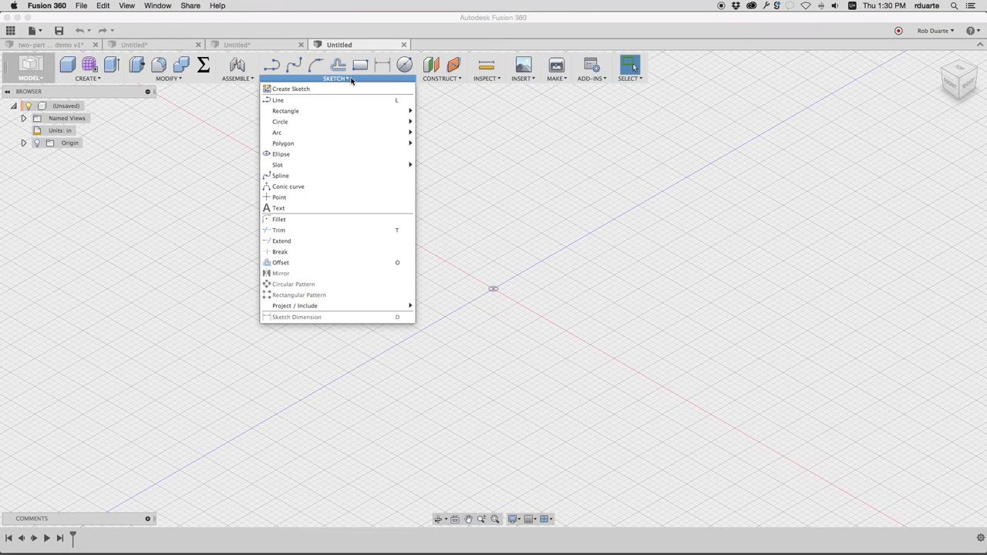
click(167, 77)
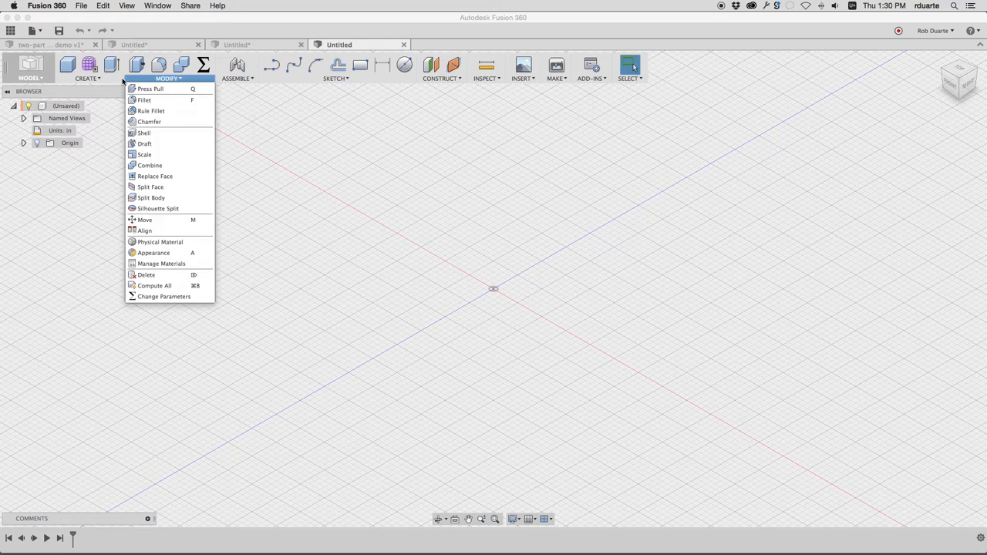
click(86, 77)
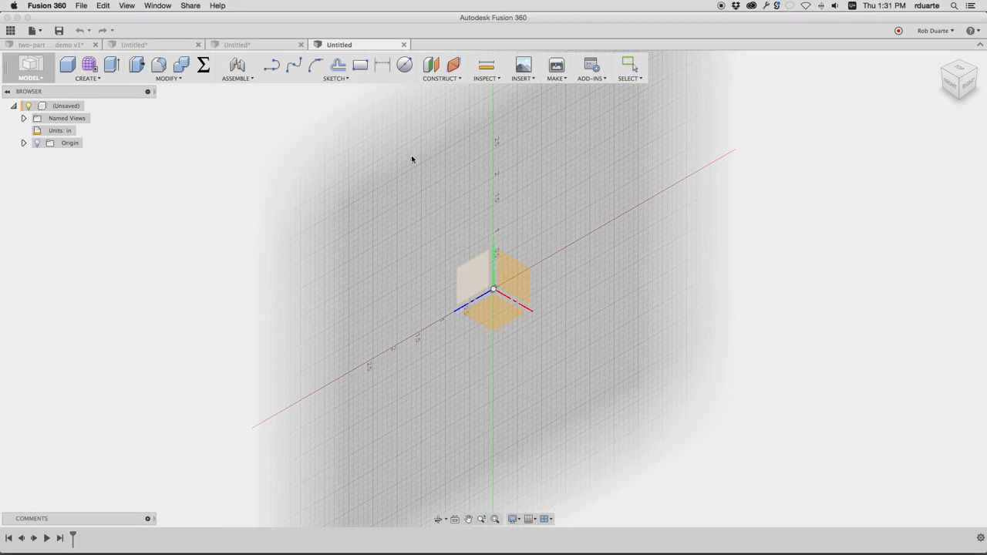
click(334, 65)
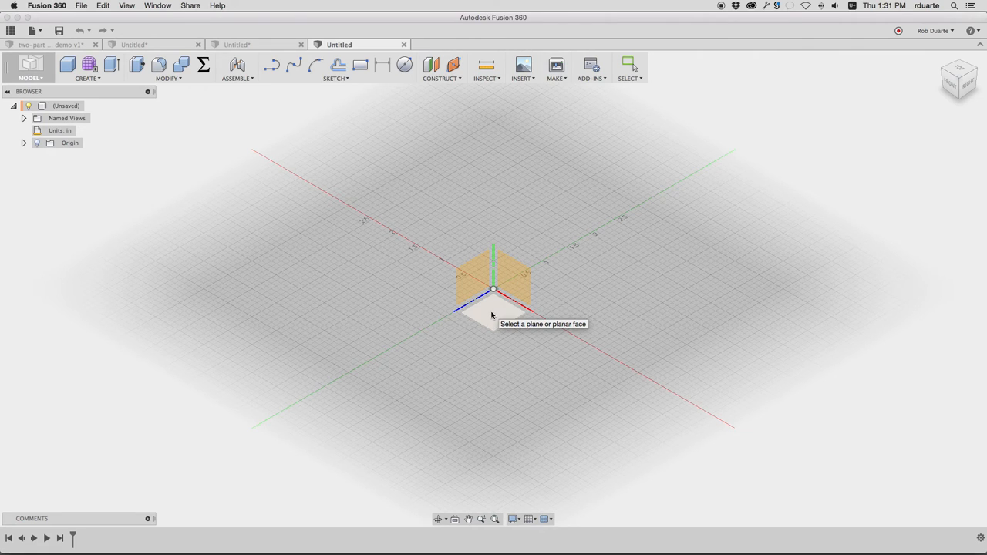
click(475, 301)
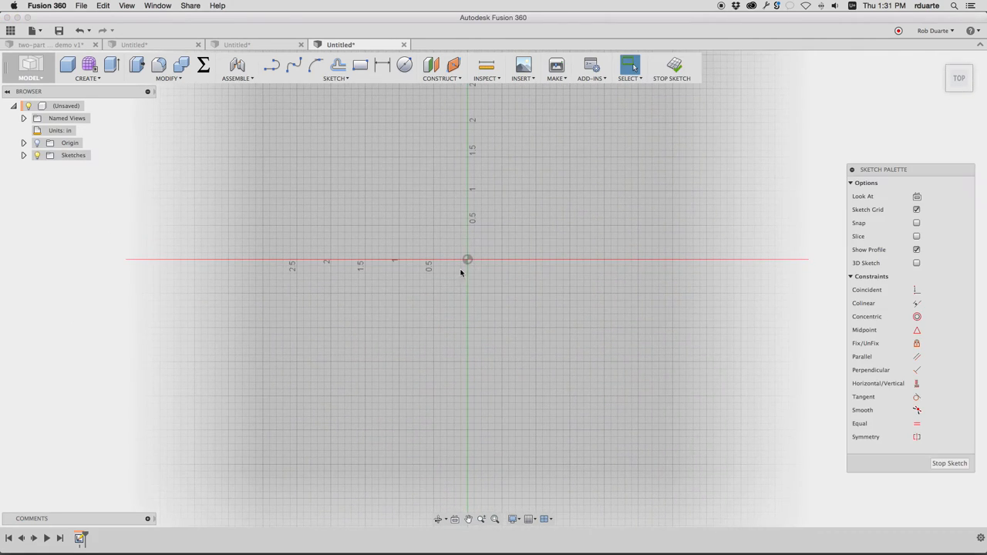
- Draw a centre rectangle at the origin, switch units to millimetres, and dimension it 40 by 40 mm
click(336, 77)
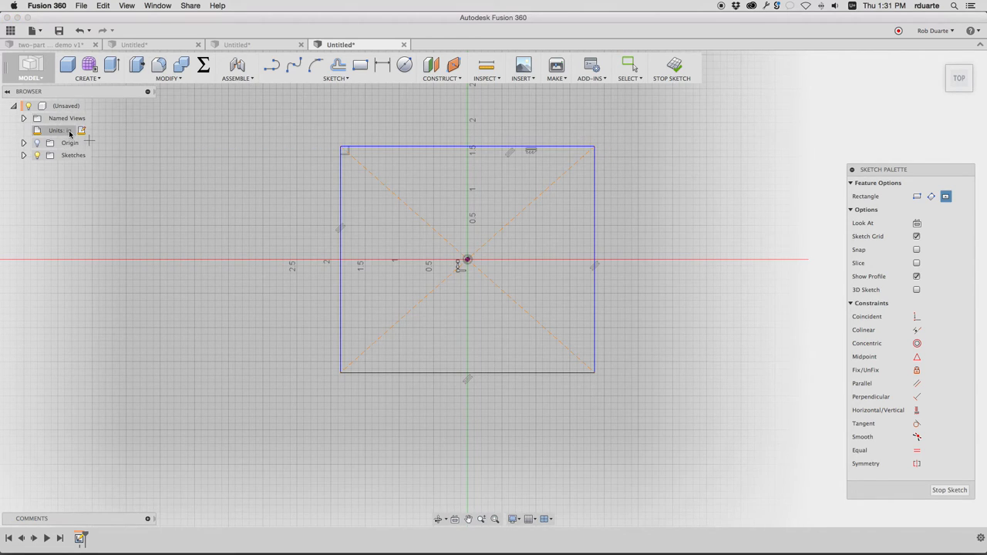
click(80, 129)
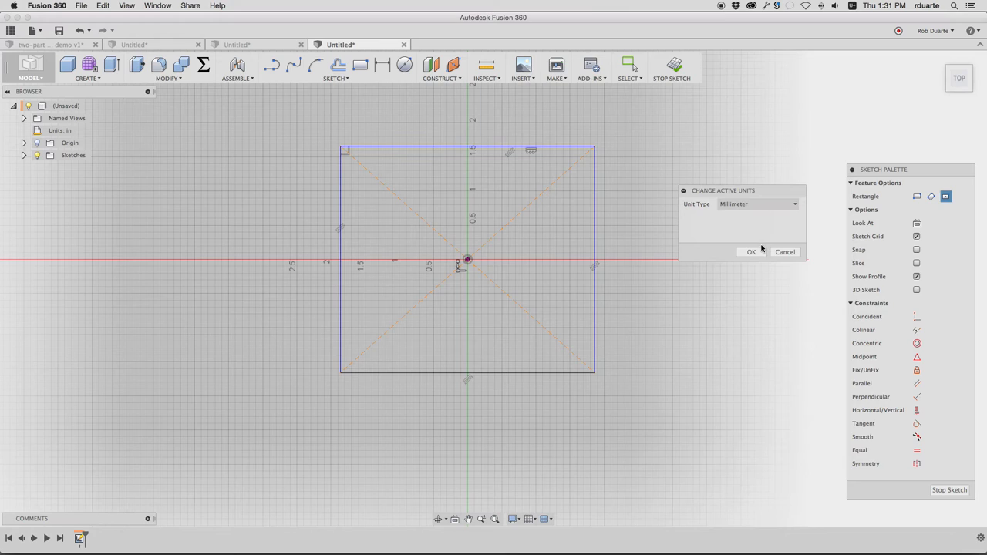
click(749, 251)
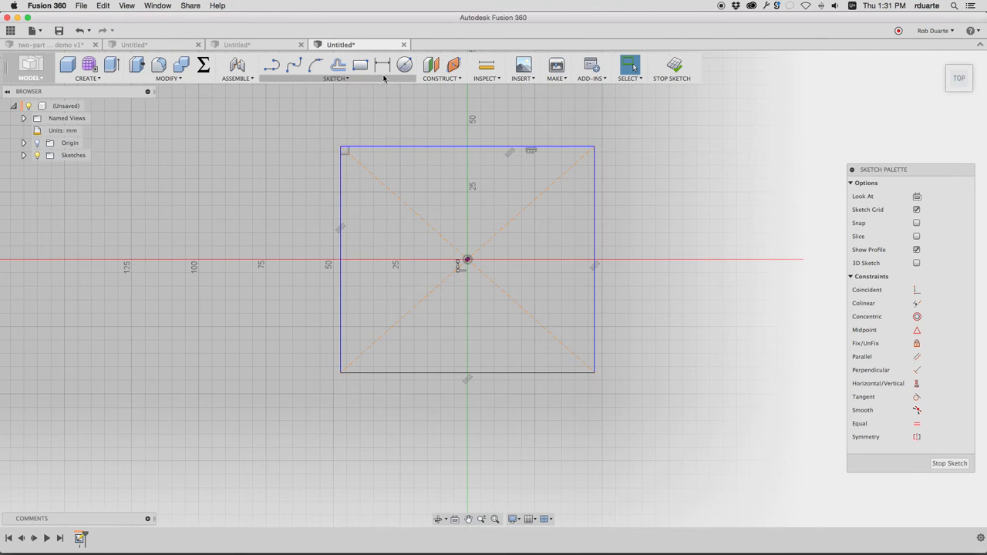
click(383, 65)
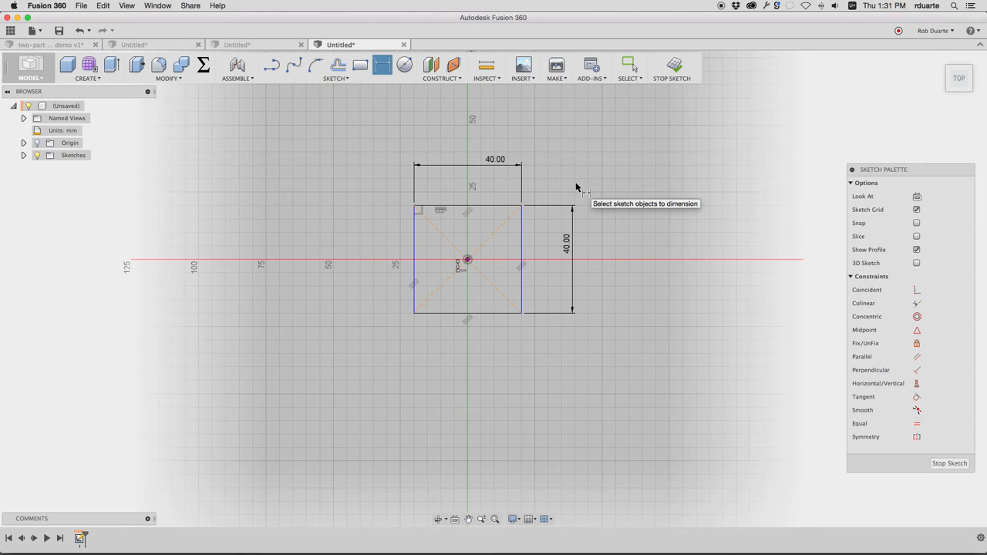
mouse_move(563, 173)
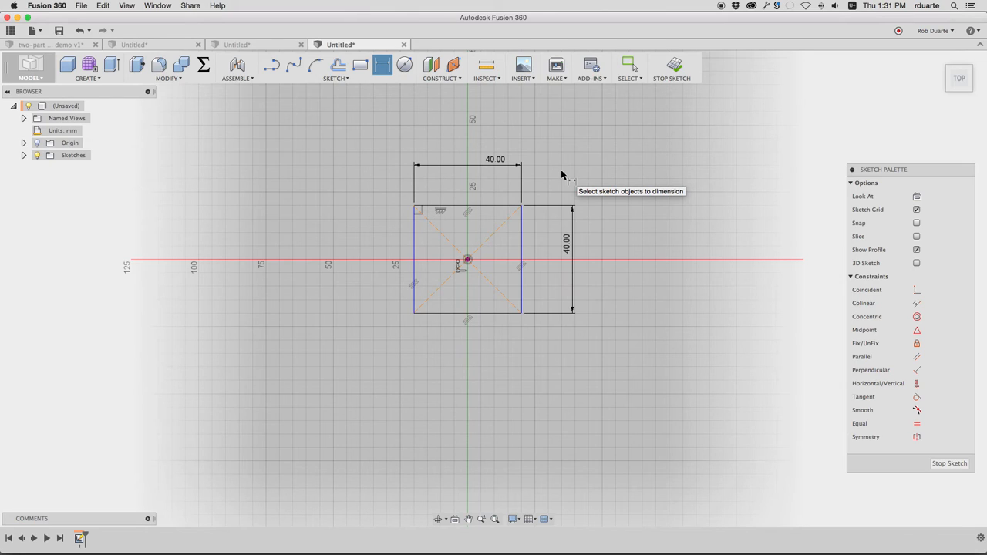
mouse_move(515, 518)
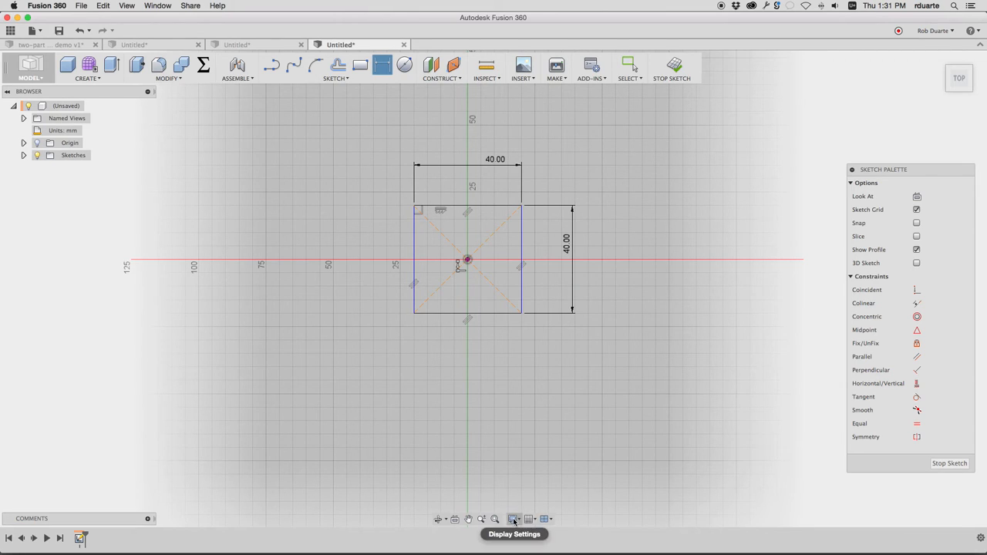
- Set the visual style to Shaded so the 40 by 40 profile appears filled
click(515, 518)
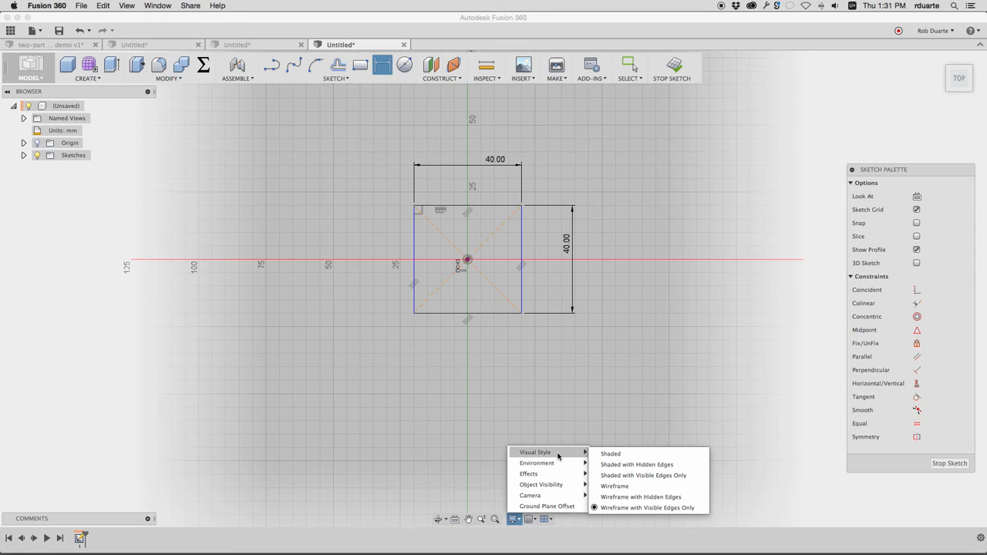
mouse_move(611, 453)
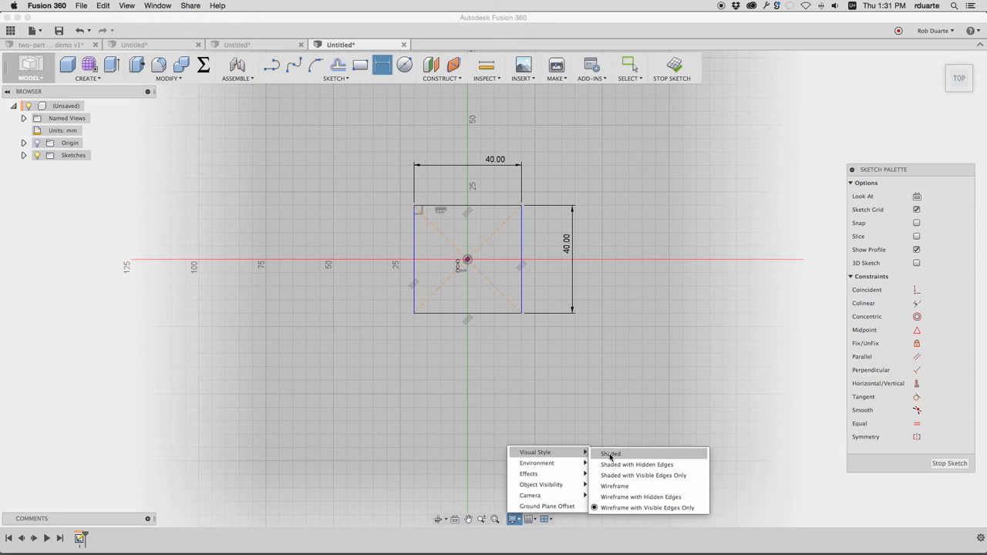
click(610, 453)
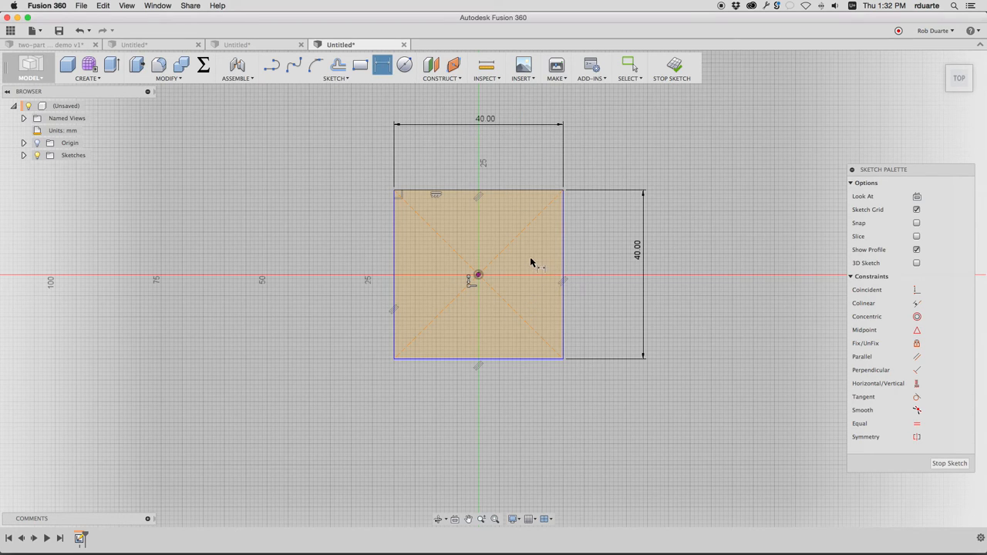
mouse_move(561, 244)
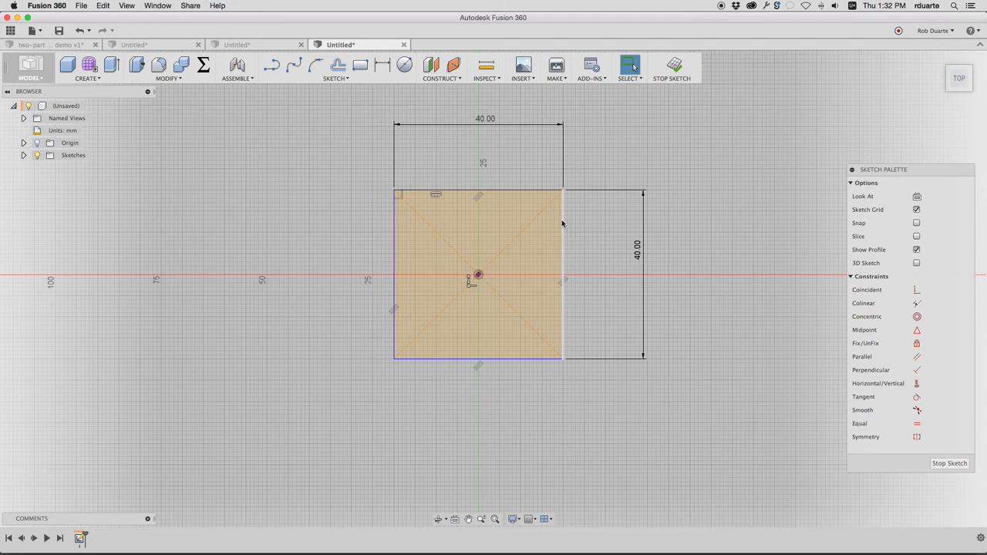
click(563, 277)
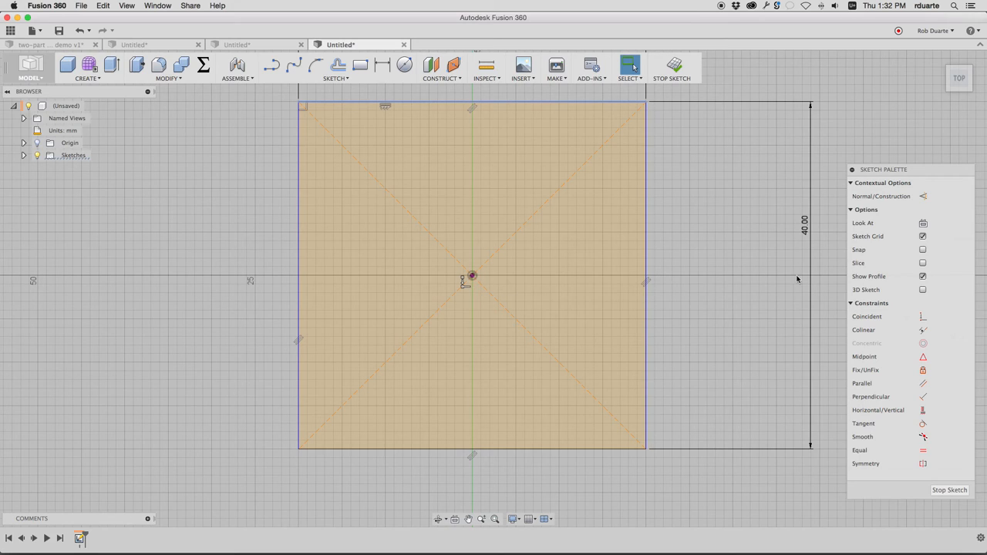
mouse_move(922, 342)
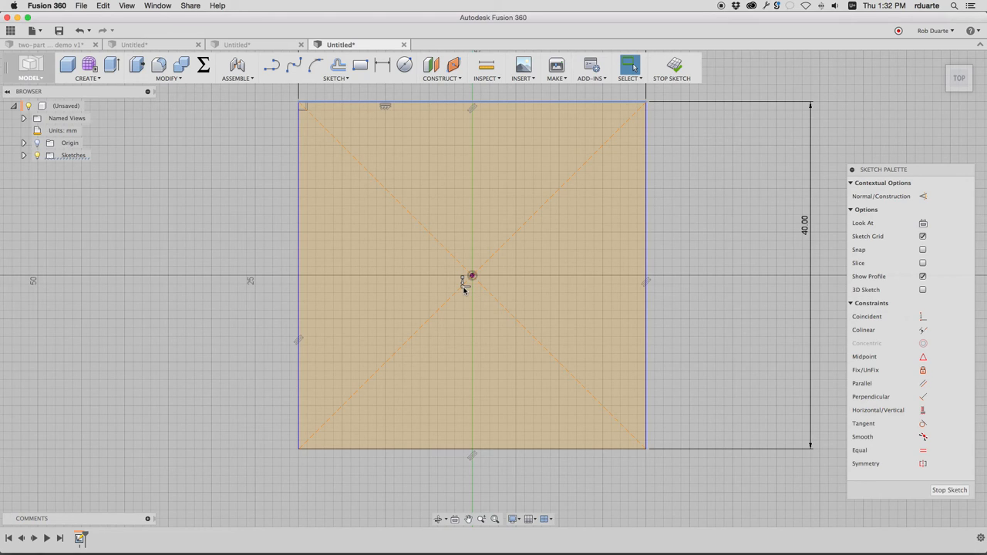
mouse_move(921, 316)
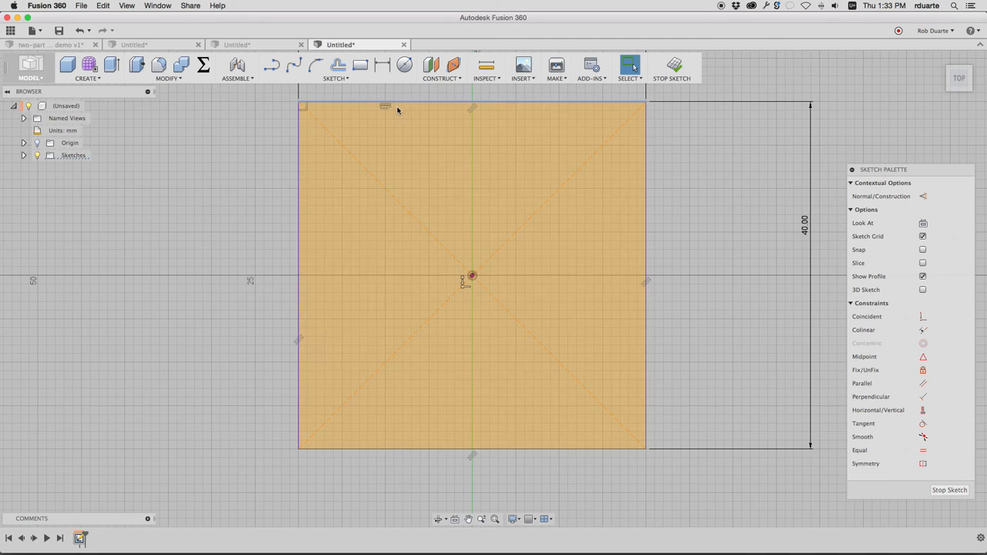
mouse_move(310, 256)
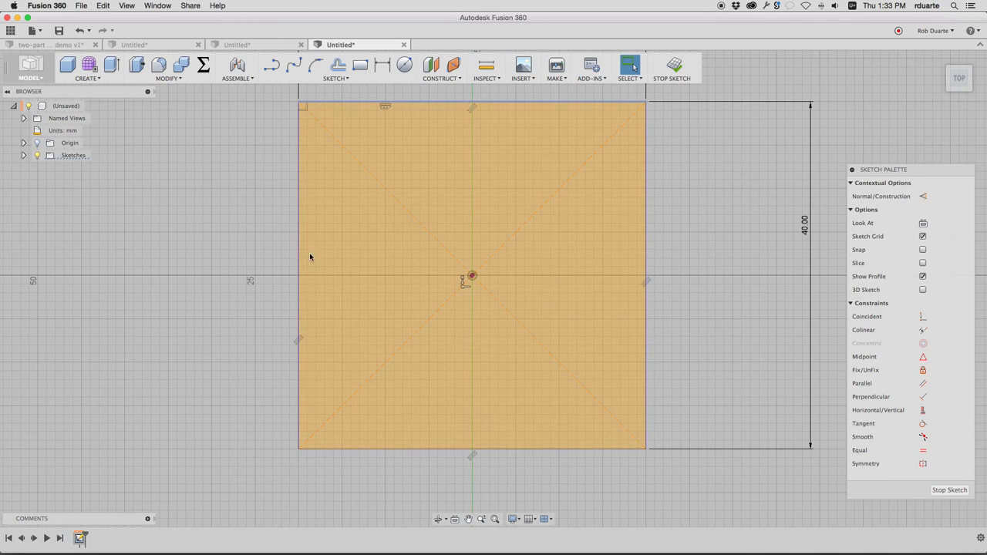
mouse_move(450, 145)
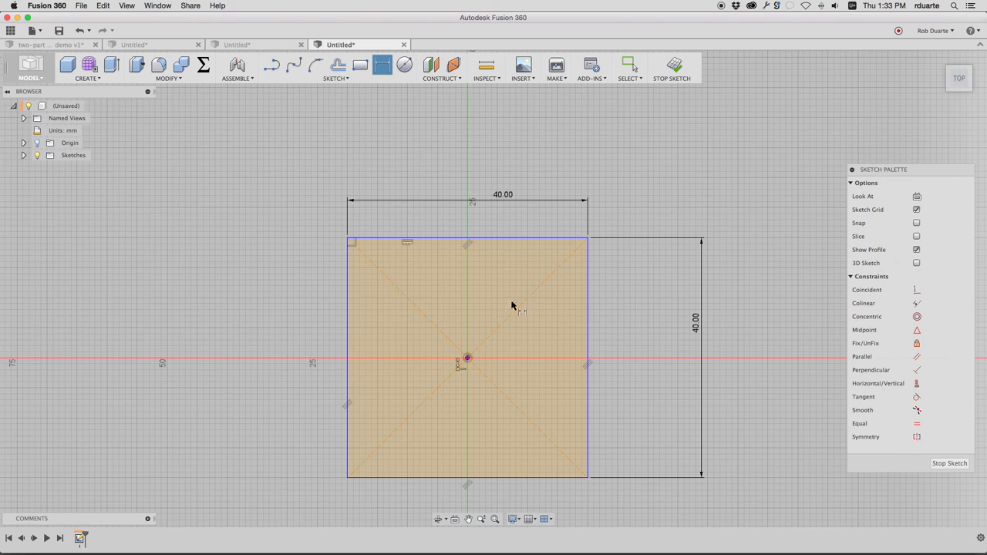
click(272, 65)
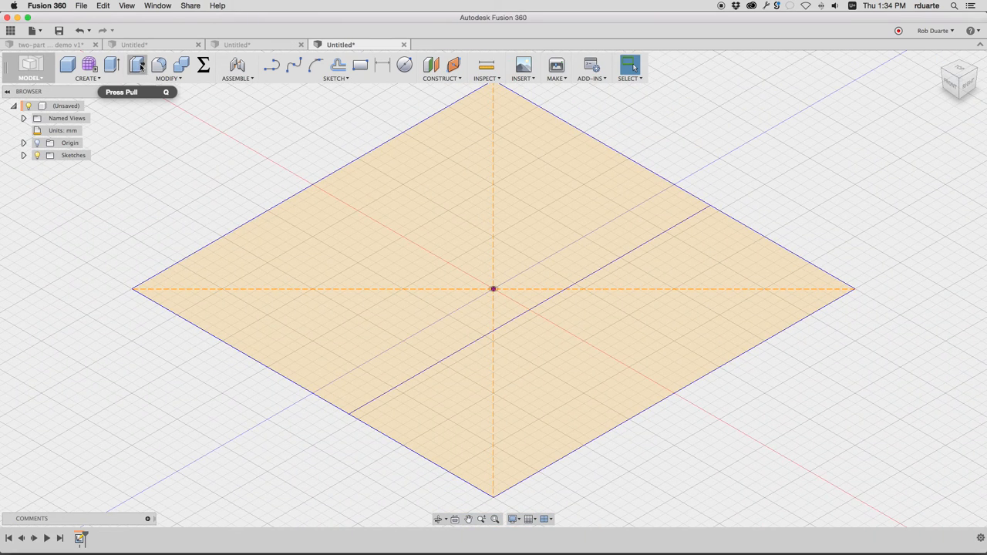
- Extrude the square into an 8 mm thick new-body block and show Sketch1 again
click(111, 65)
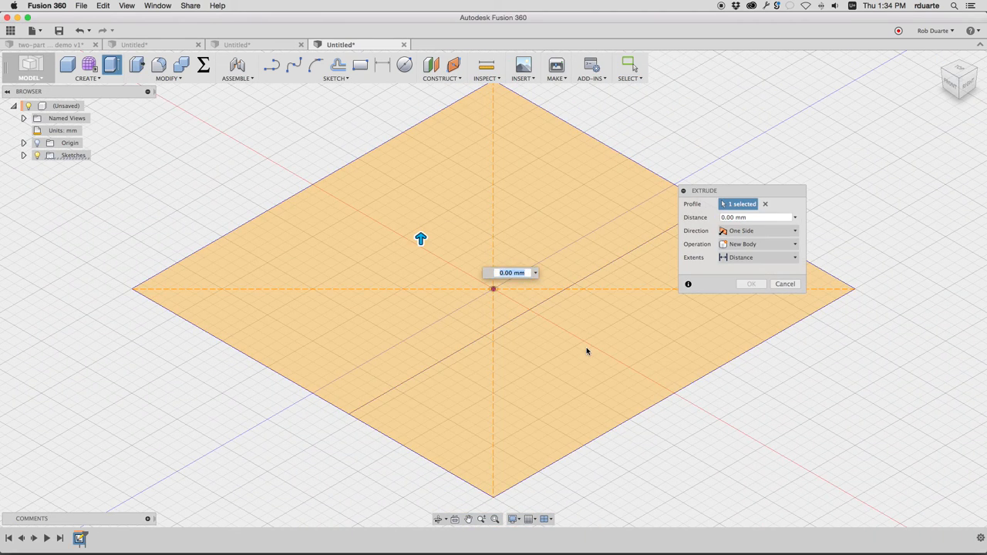
drag(420, 237, 604, 296)
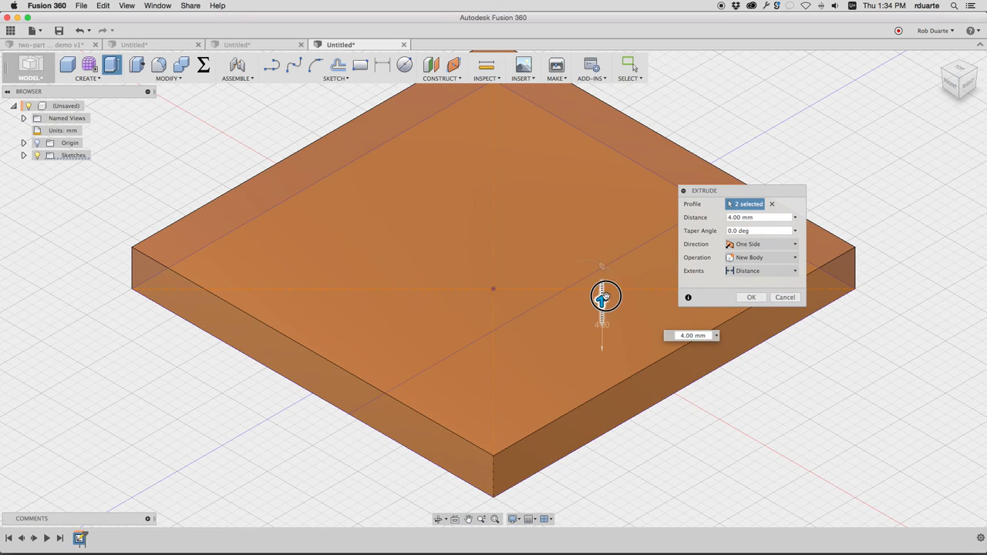
drag(601, 300, 601, 259)
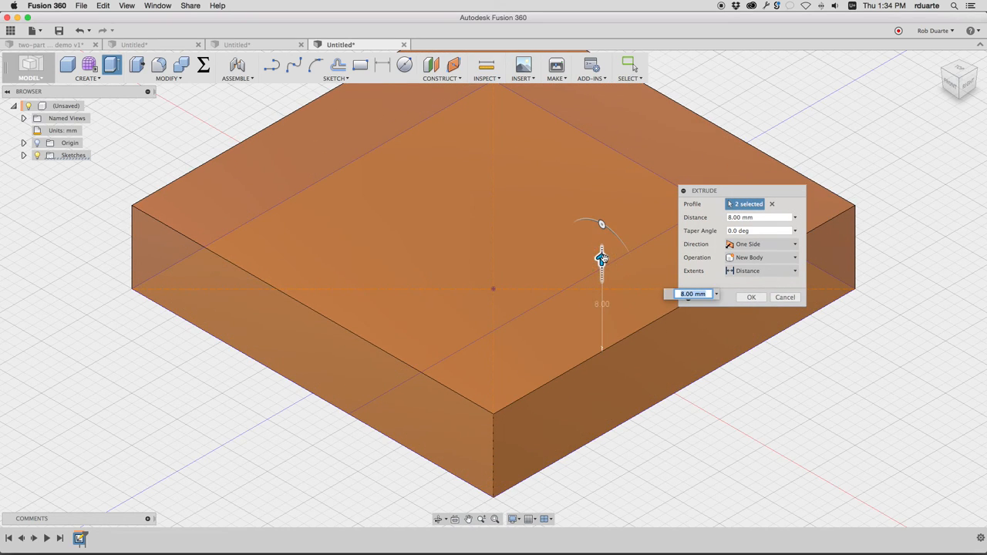
click(749, 296)
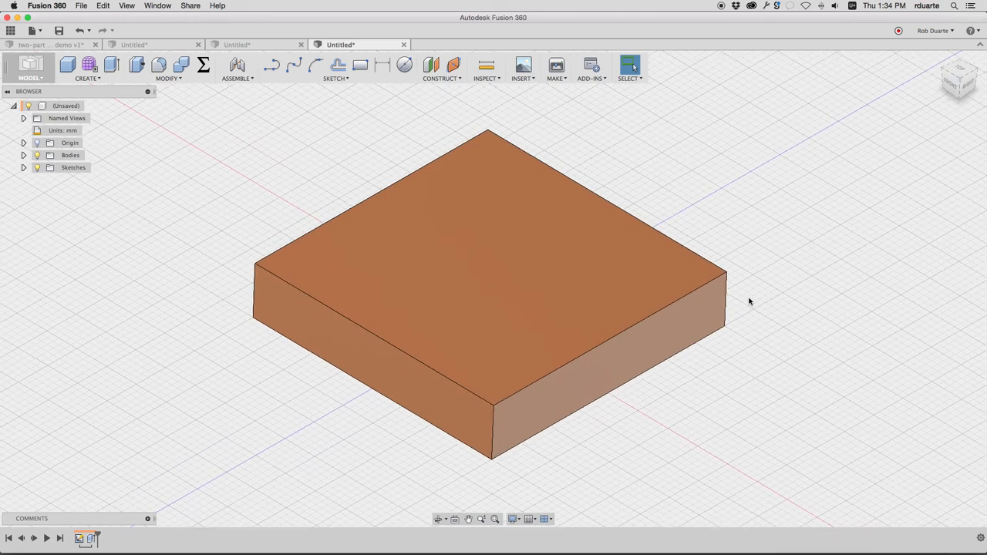
click(23, 166)
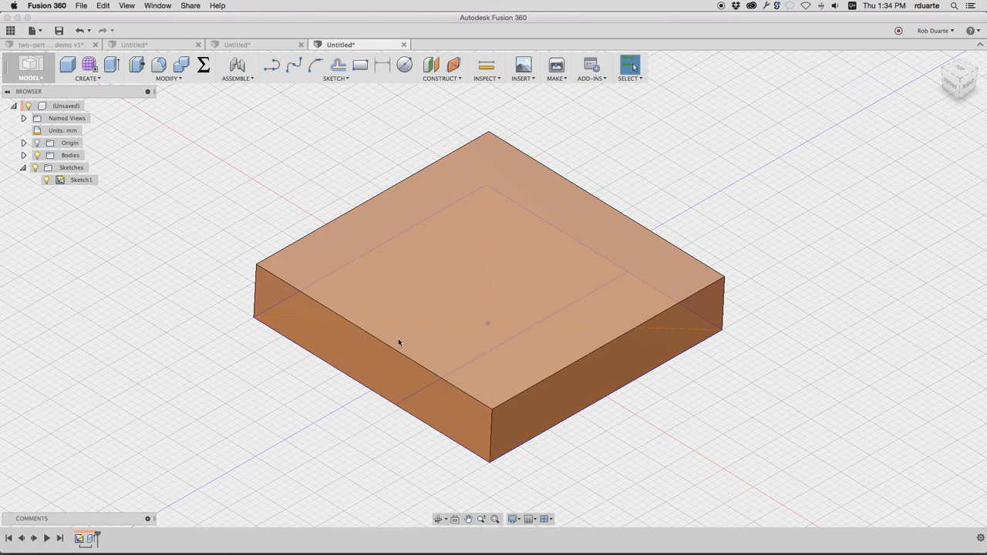
mouse_move(444, 250)
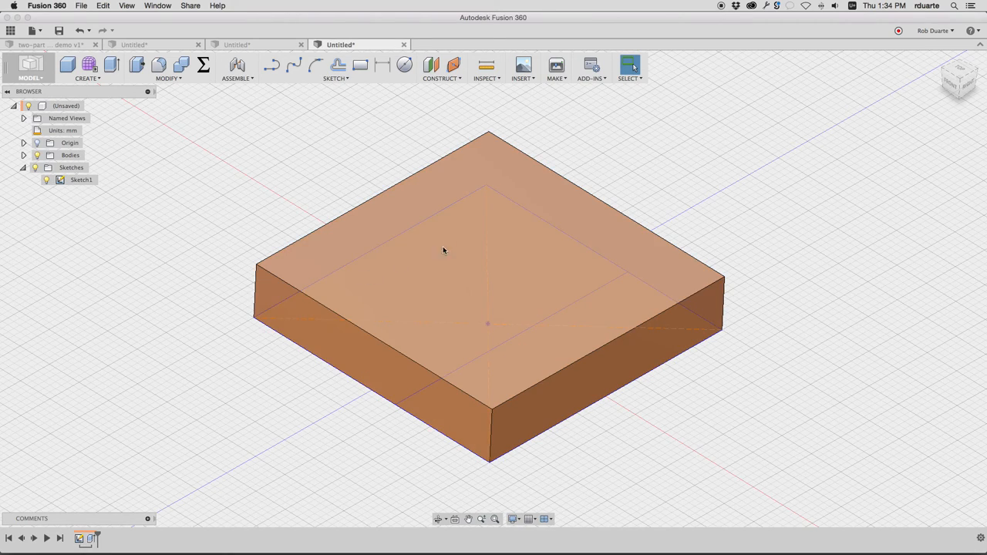
mouse_move(410, 280)
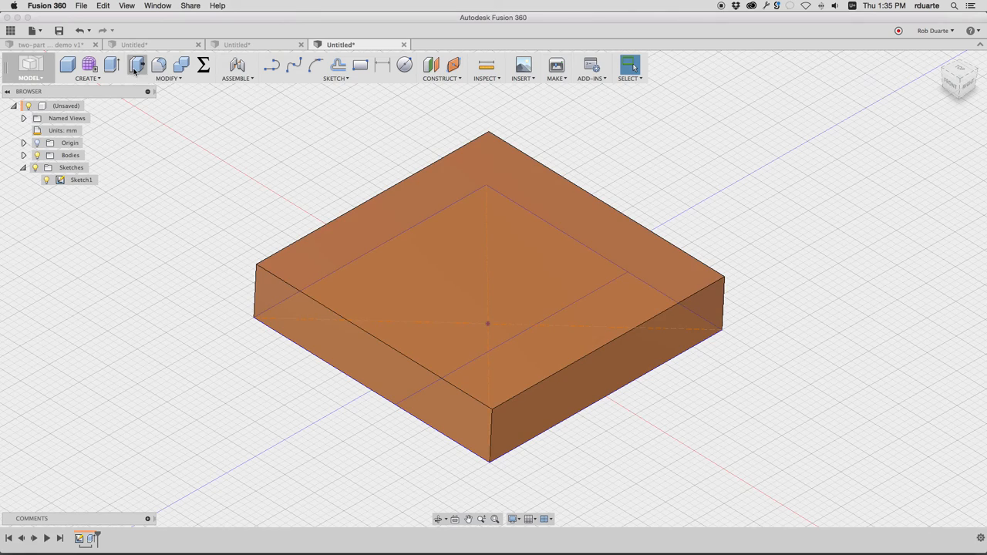
- Press-pull the back half profile up 11 mm with Operation Join to form the ledge
click(136, 65)
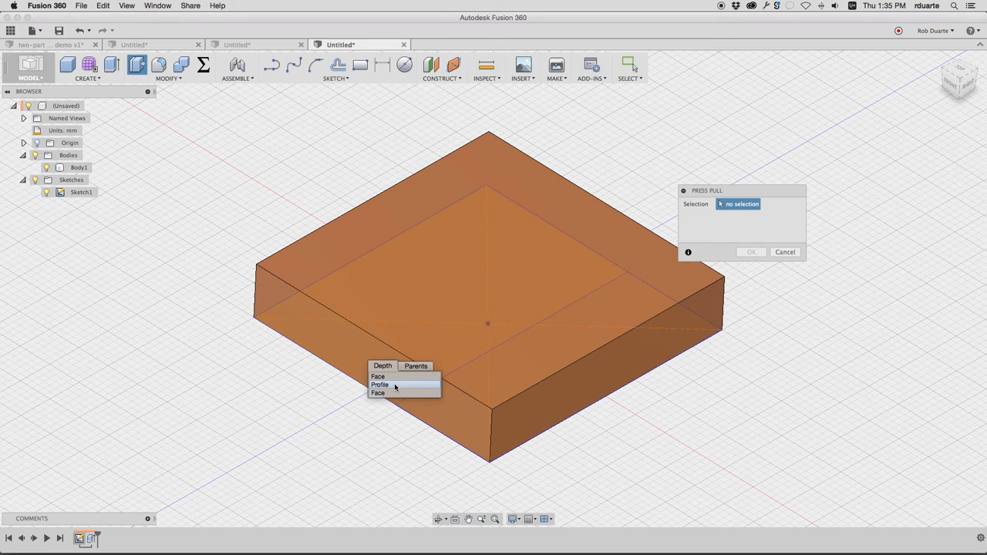
click(379, 385)
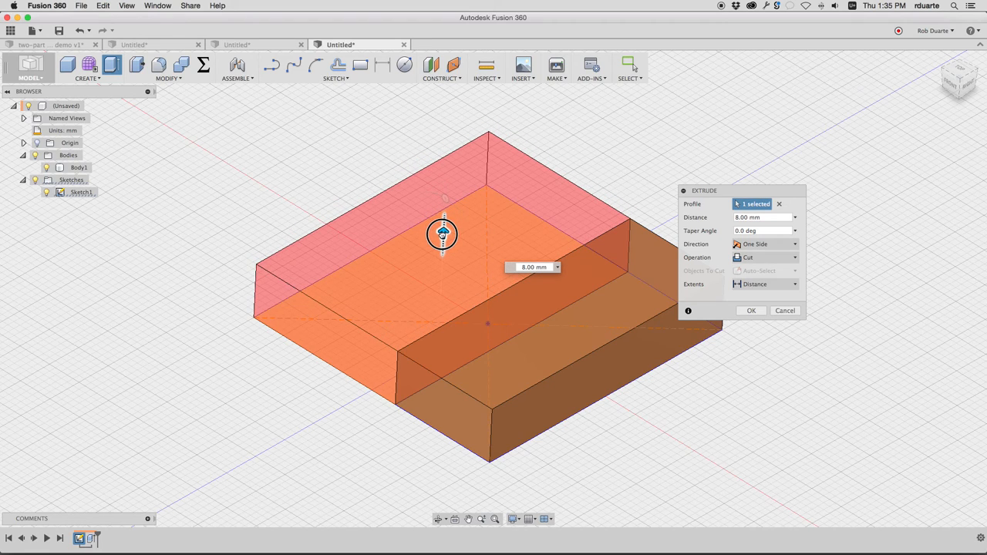
drag(442, 234, 443, 203)
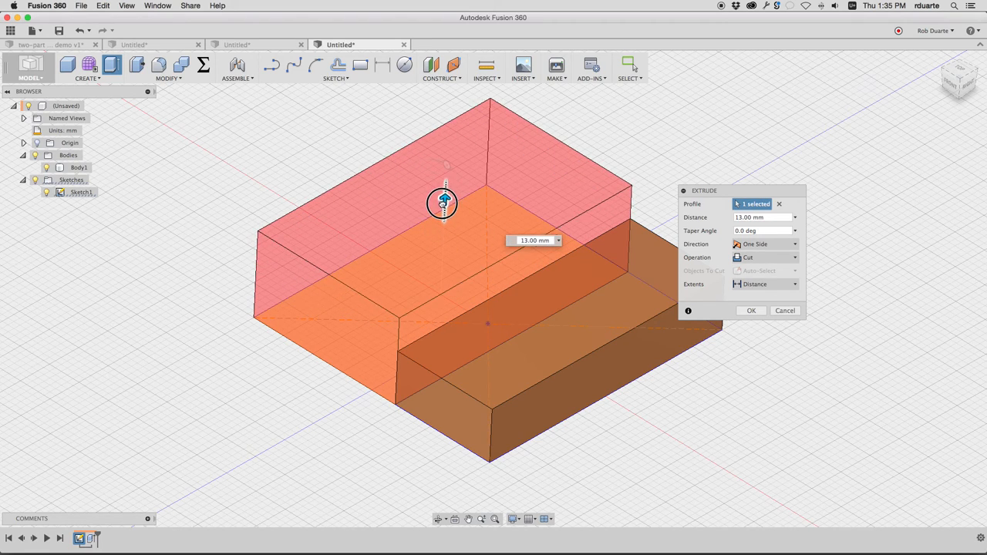
drag(444, 203, 444, 212)
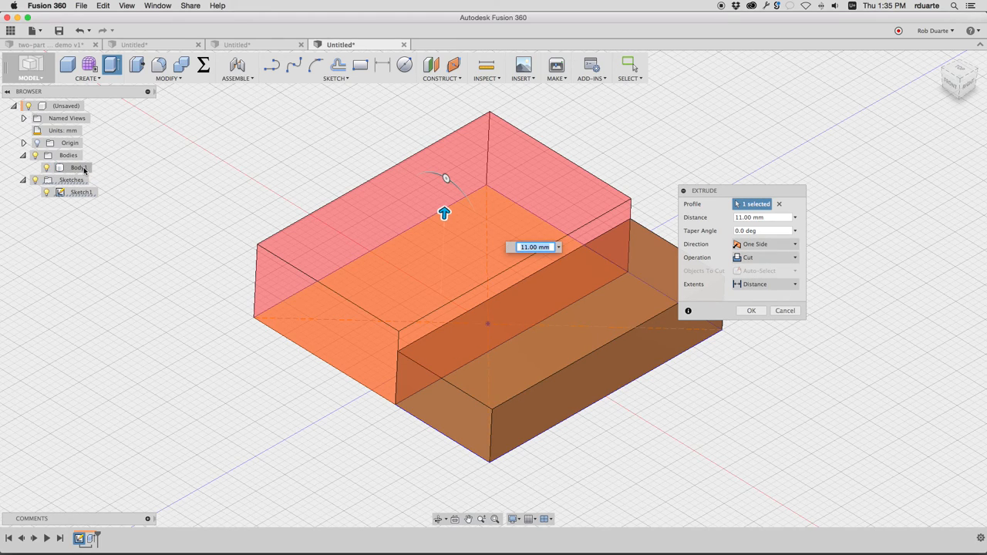
click(763, 256)
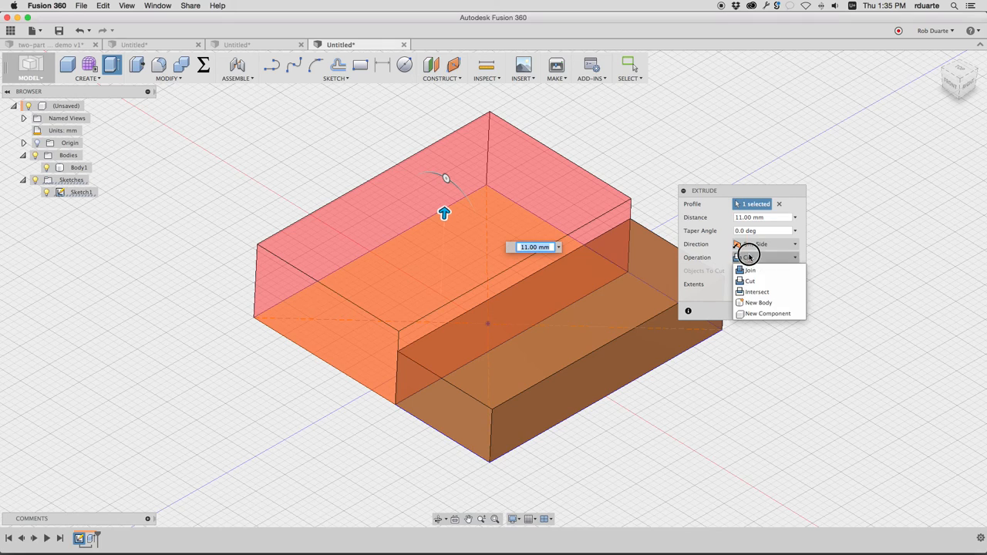
click(749, 269)
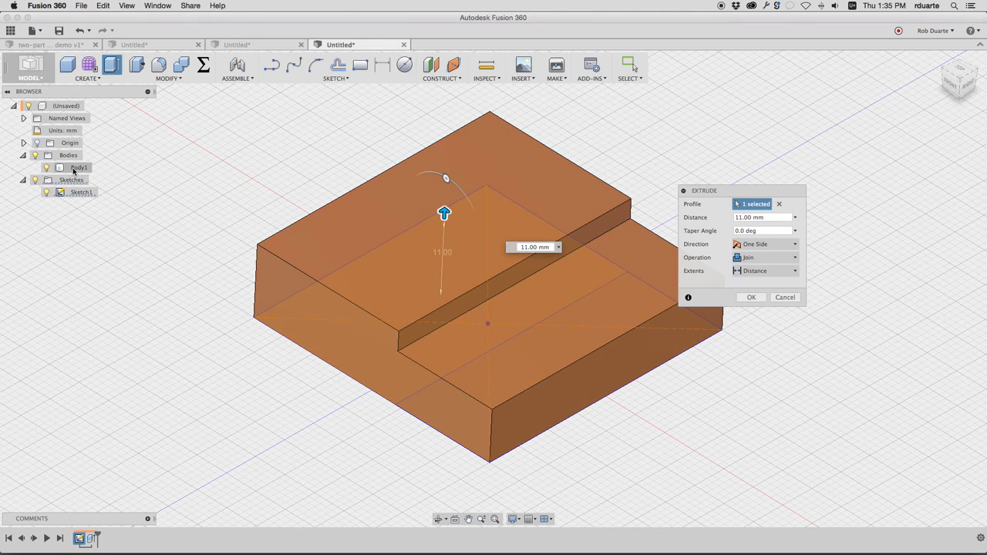
click(749, 296)
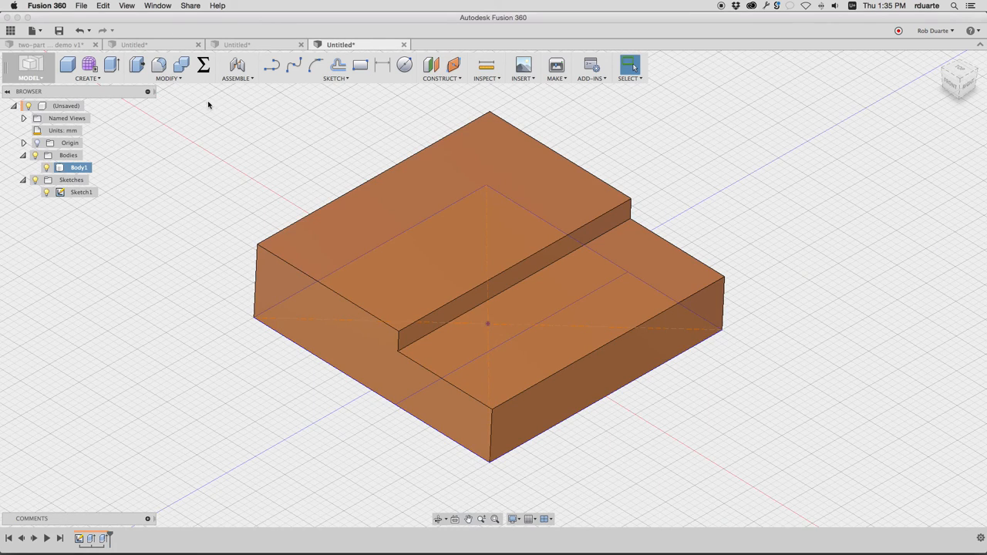
- Sketch an arc profile on the block's side face
click(336, 69)
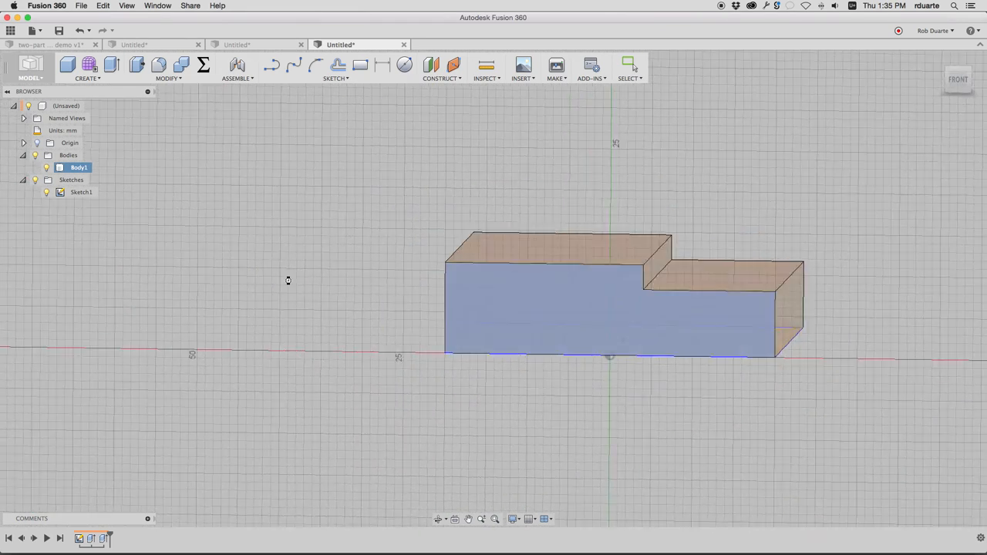
click(336, 77)
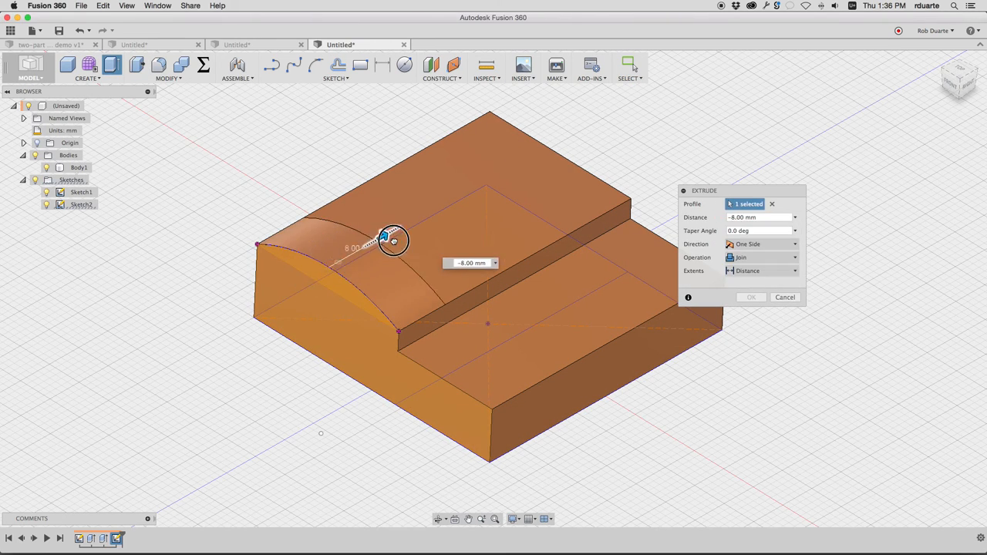
- Extrude the arched profile along the block as Join, with extents set To the far face
drag(393, 239, 521, 157)
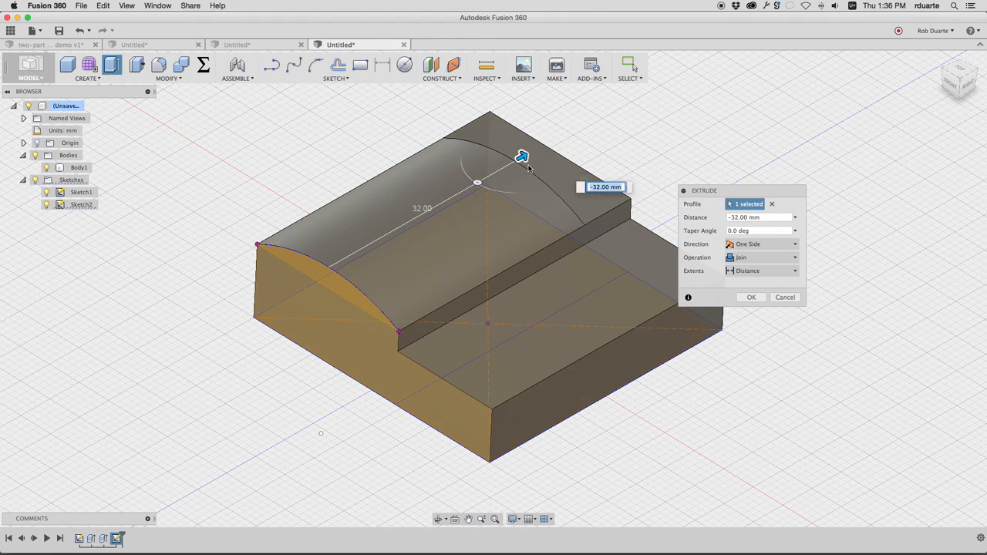
drag(521, 157, 536, 151)
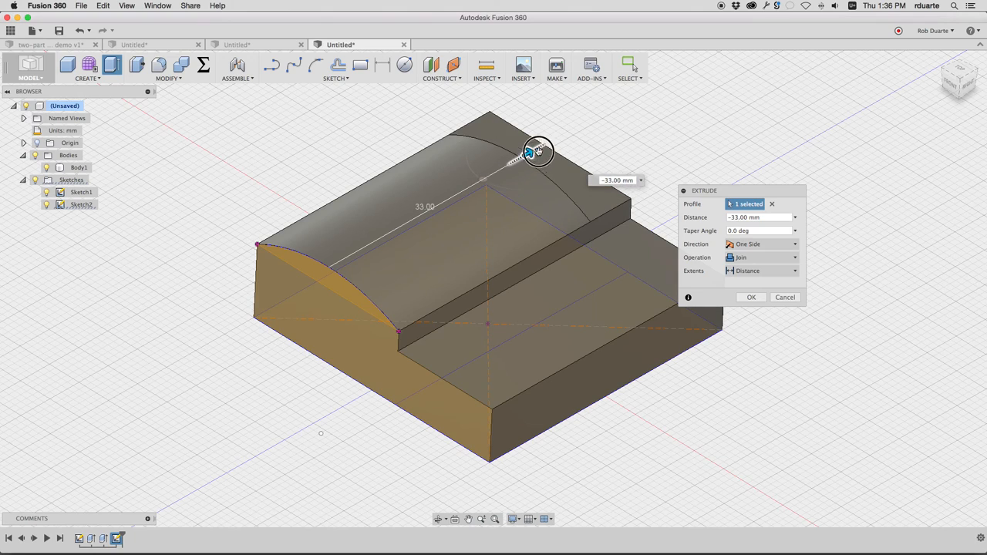
drag(538, 151, 574, 135)
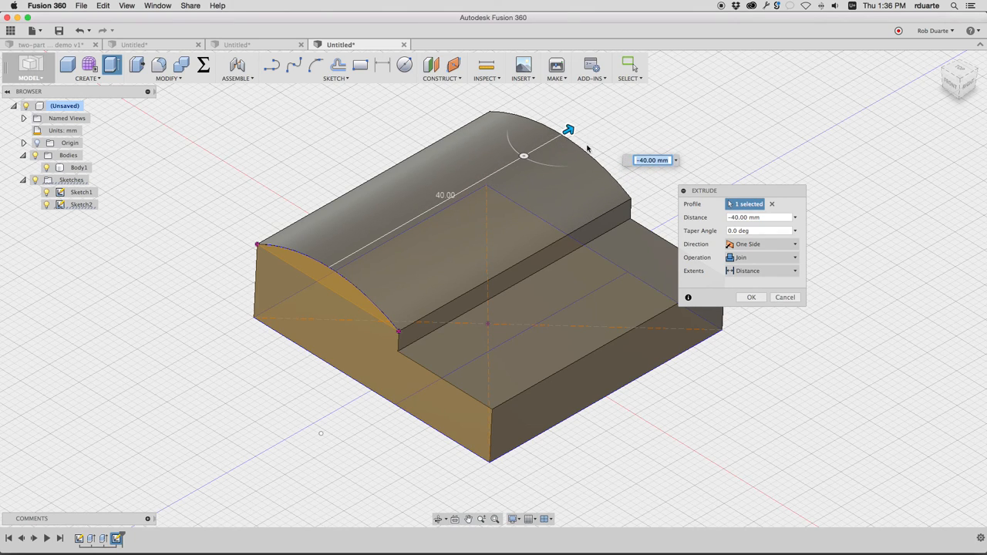
drag(567, 130, 510, 164)
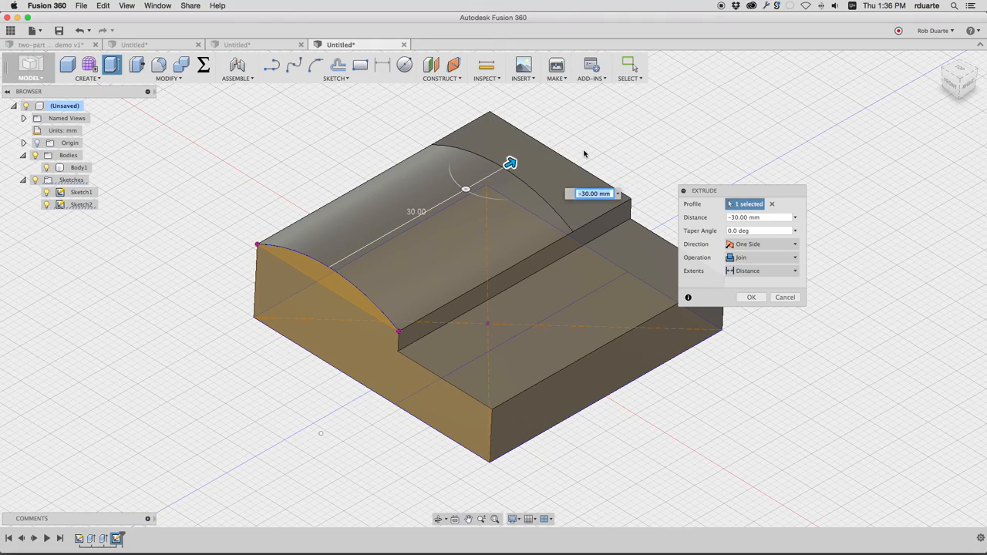
drag(509, 162, 547, 199)
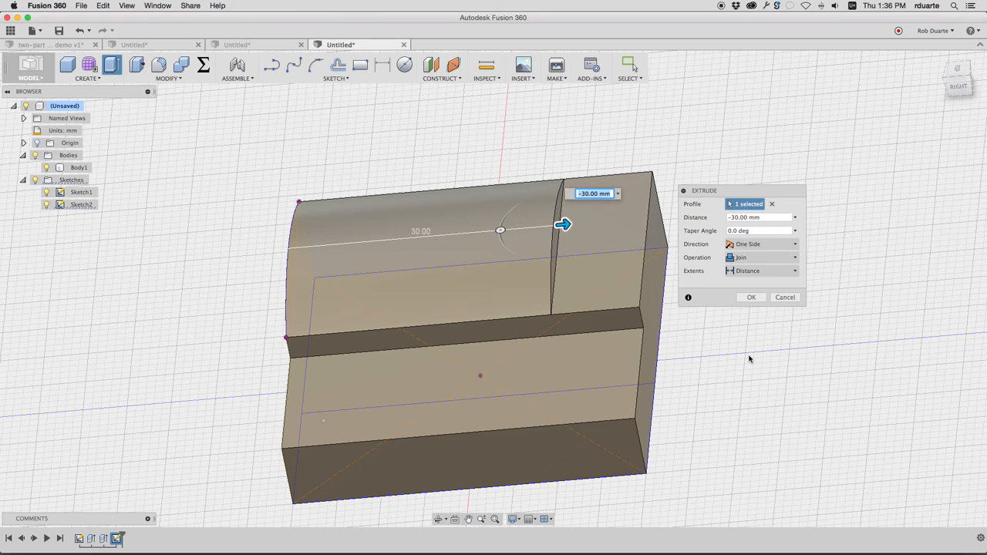
drag(563, 225, 568, 225)
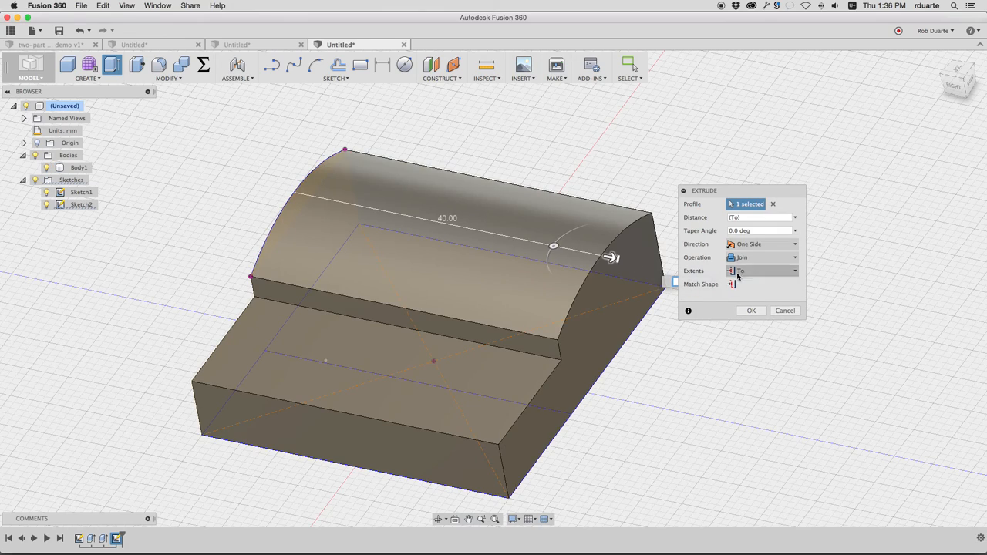
click(764, 272)
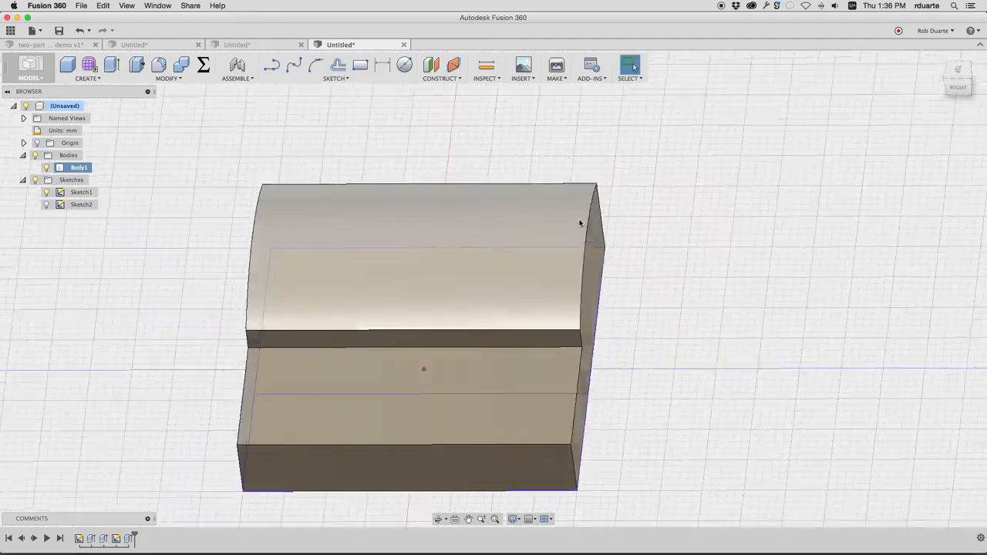
- Start a rectangular sketch pattern of the circle on the ledge
drag(578, 223, 543, 188)
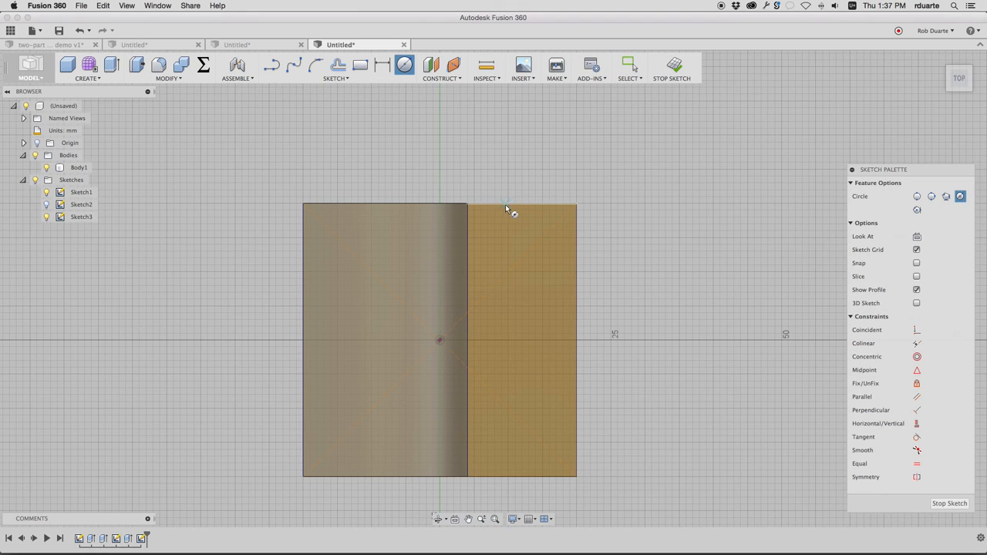
mouse_move(522, 209)
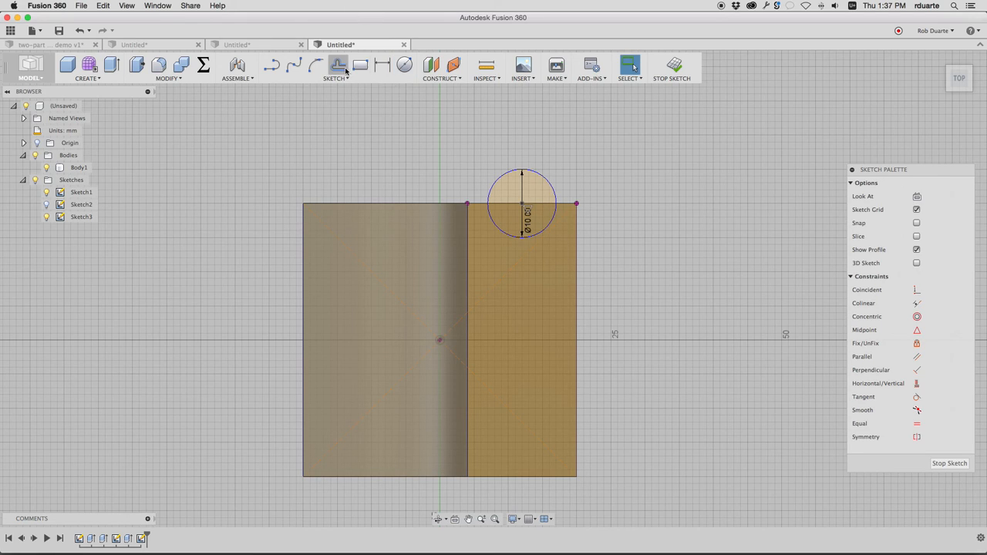
click(336, 70)
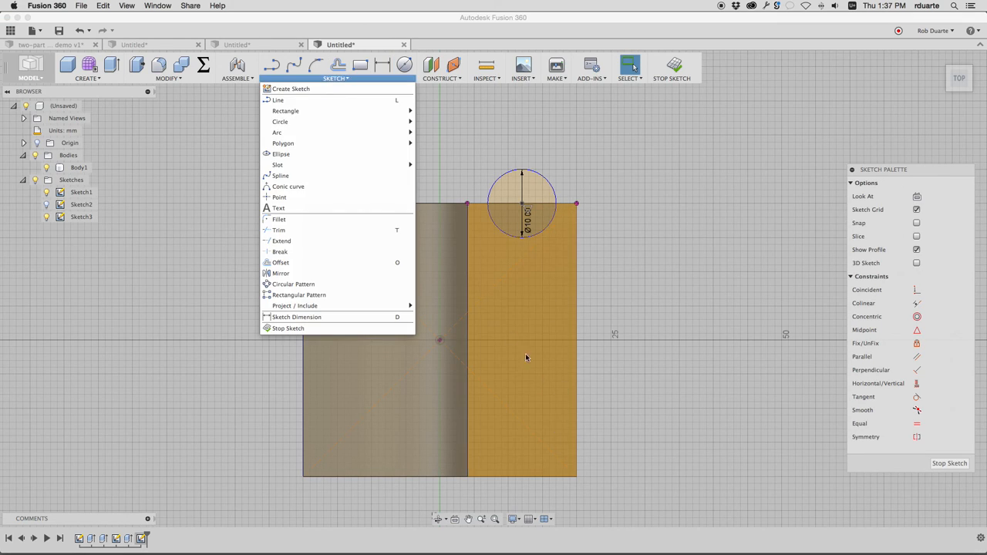
click(299, 295)
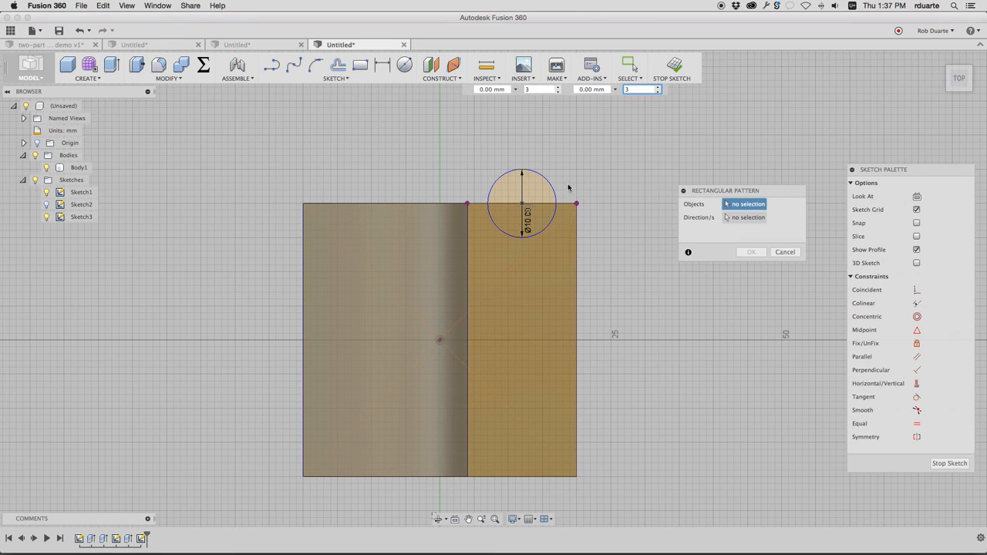
click(521, 202)
text(5)
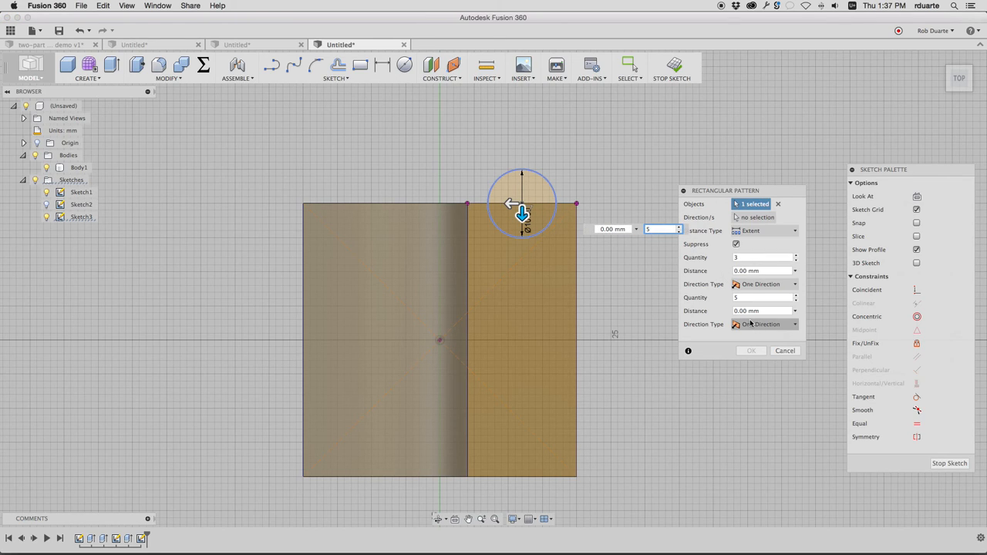
- Set the pattern to spacing distance 40 mm with quantity 4 along the ledge
click(758, 312)
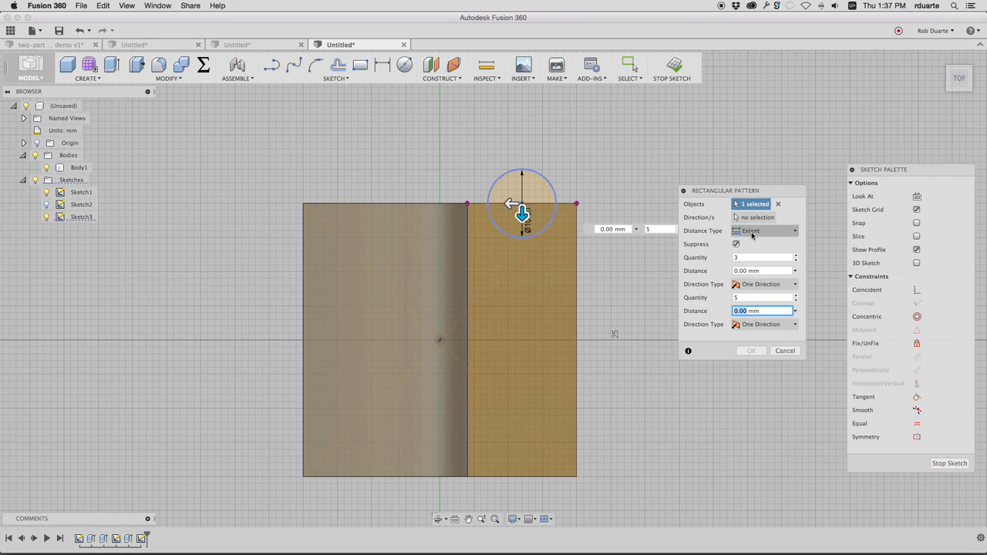
click(763, 231)
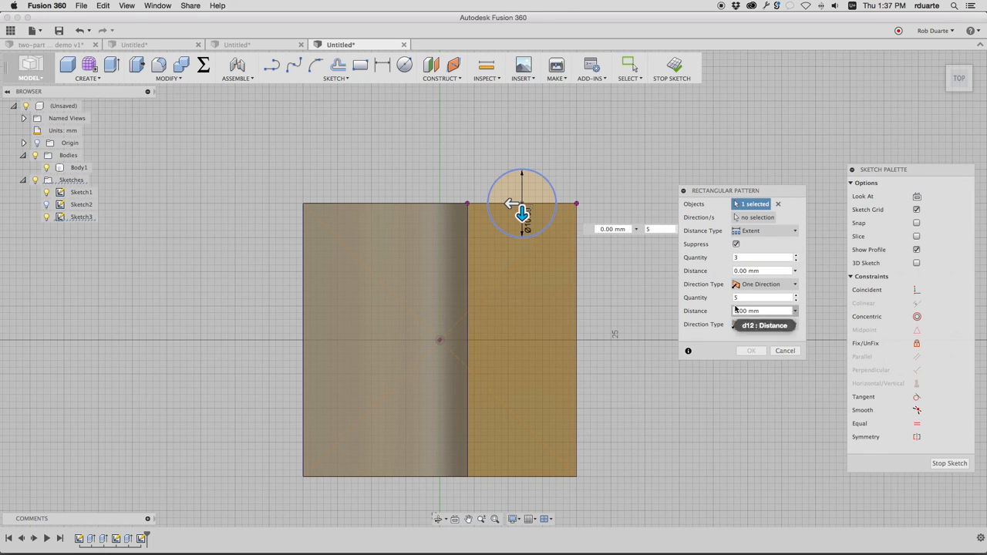
click(758, 310)
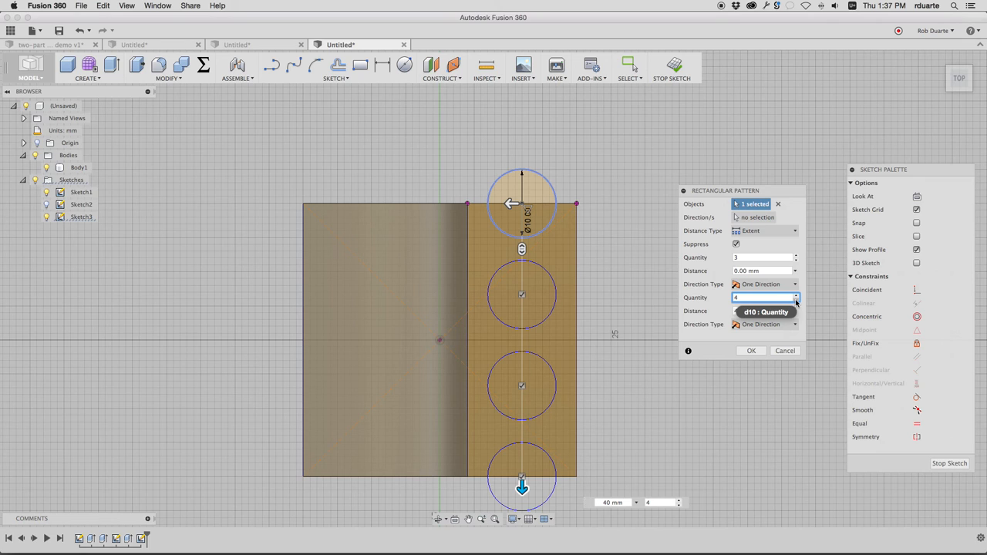
click(751, 350)
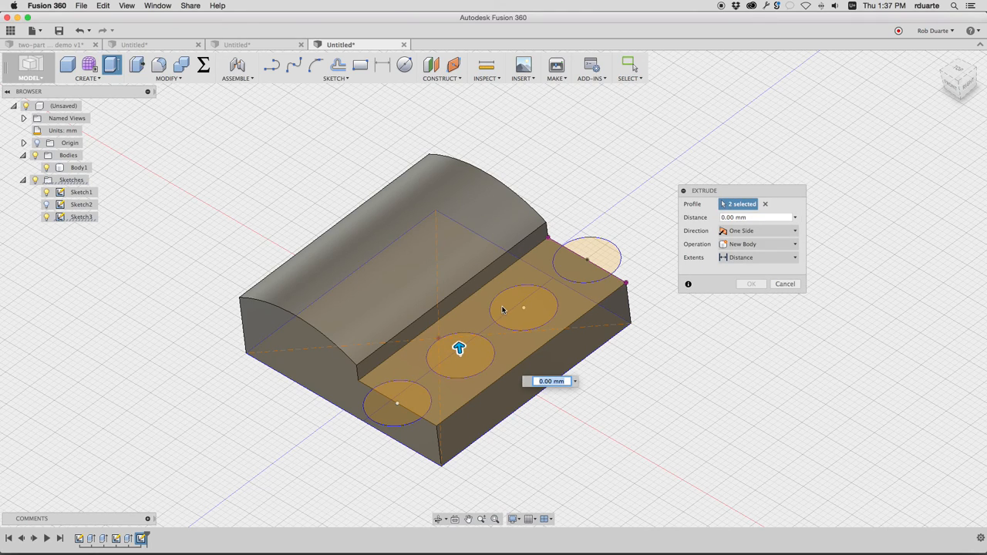
- Cut all four circle profiles 2 mm deep into the ledge as pockets
click(586, 259)
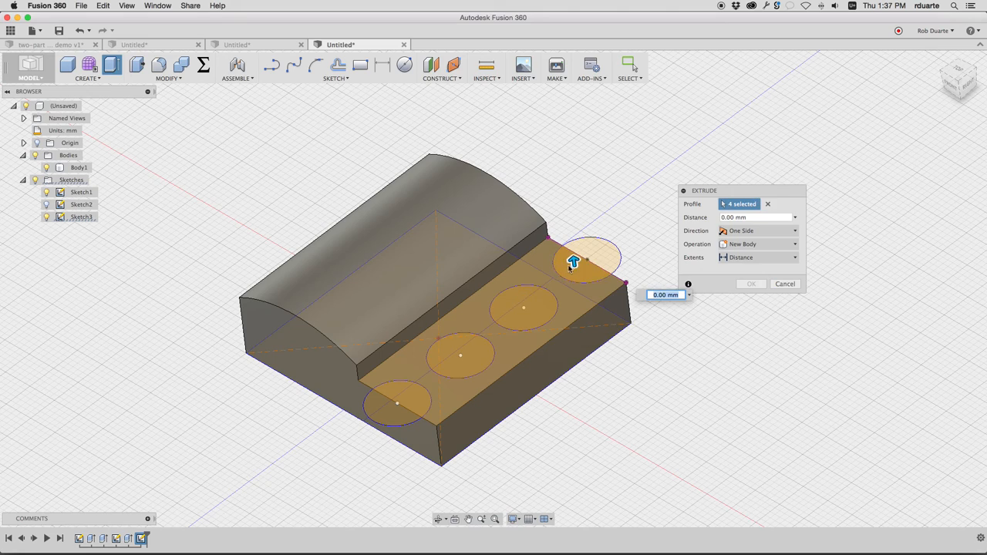
drag(573, 262, 579, 290)
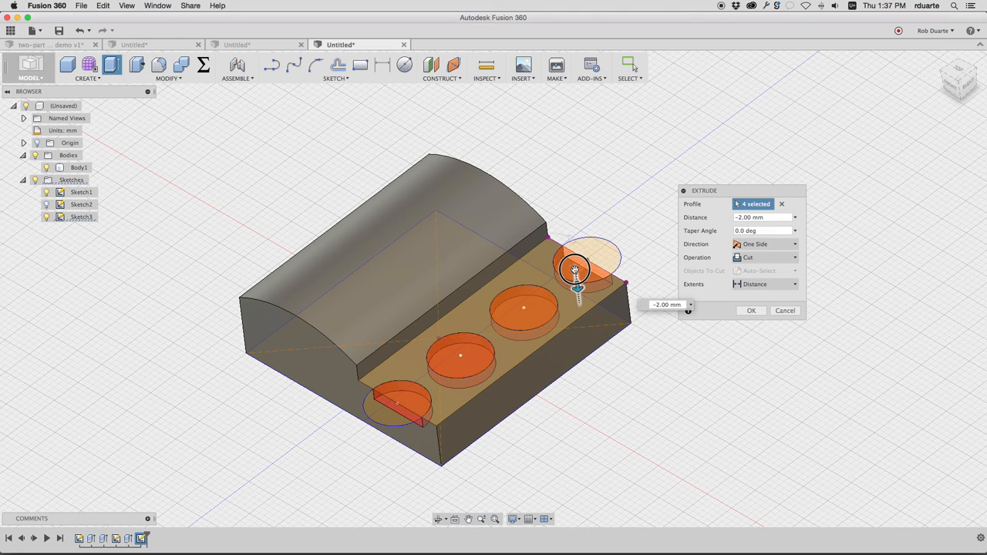
click(751, 310)
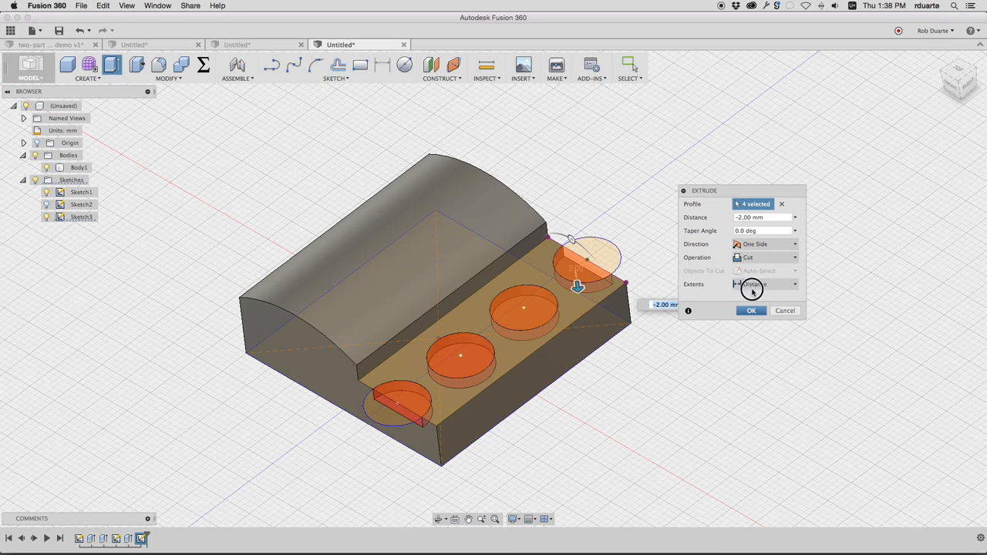
click(750, 309)
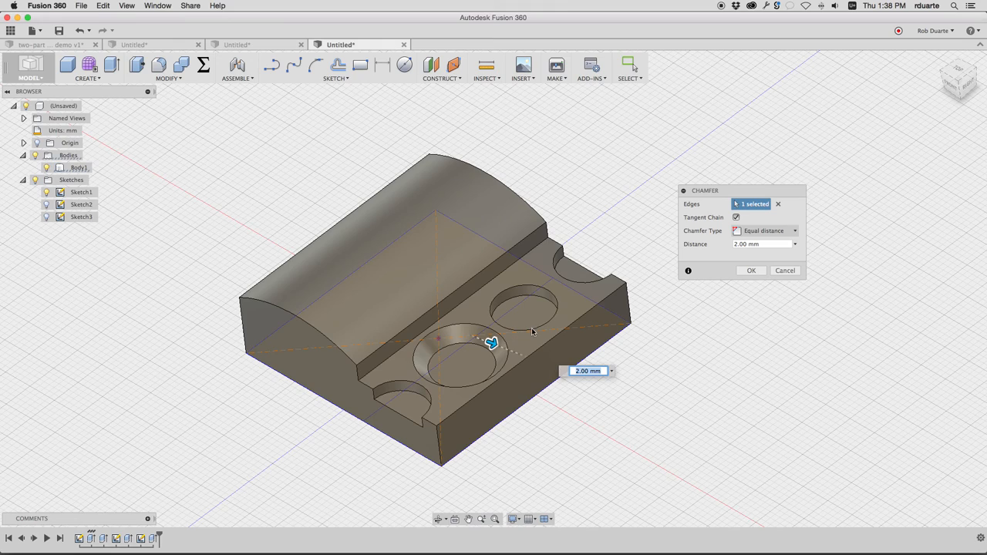
mouse_move(721, 229)
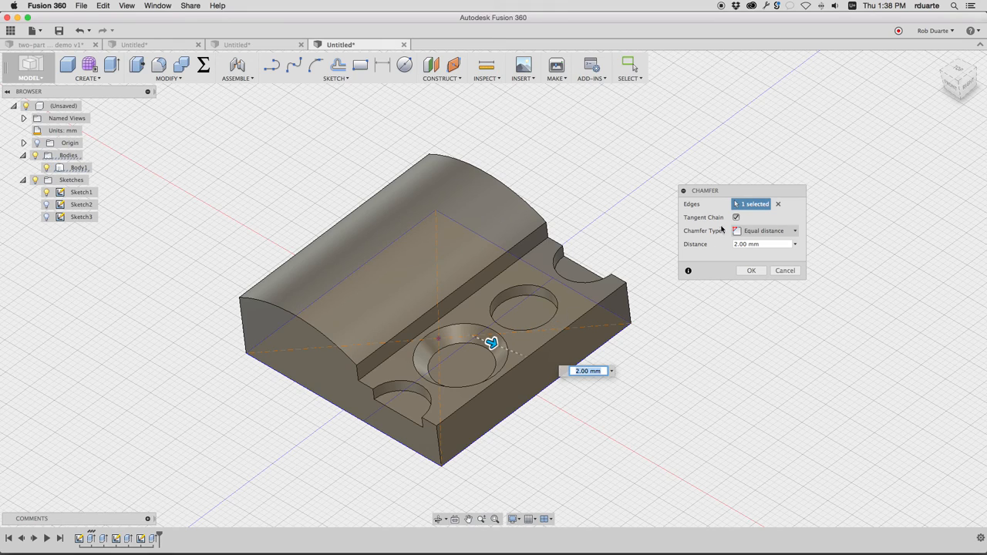
- Chamfer the four pocket rim edges 2.00 mm with Tangent Chain off
click(777, 203)
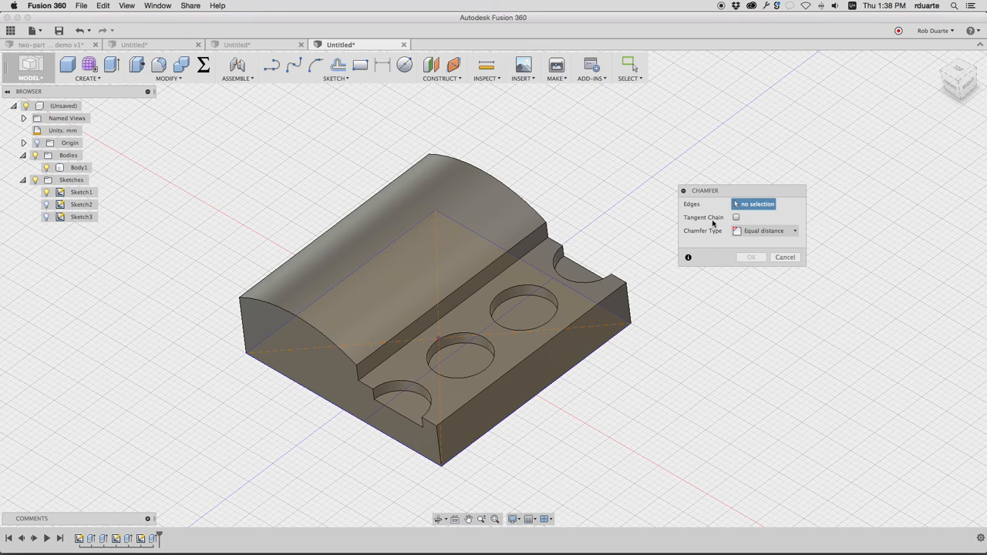
click(563, 265)
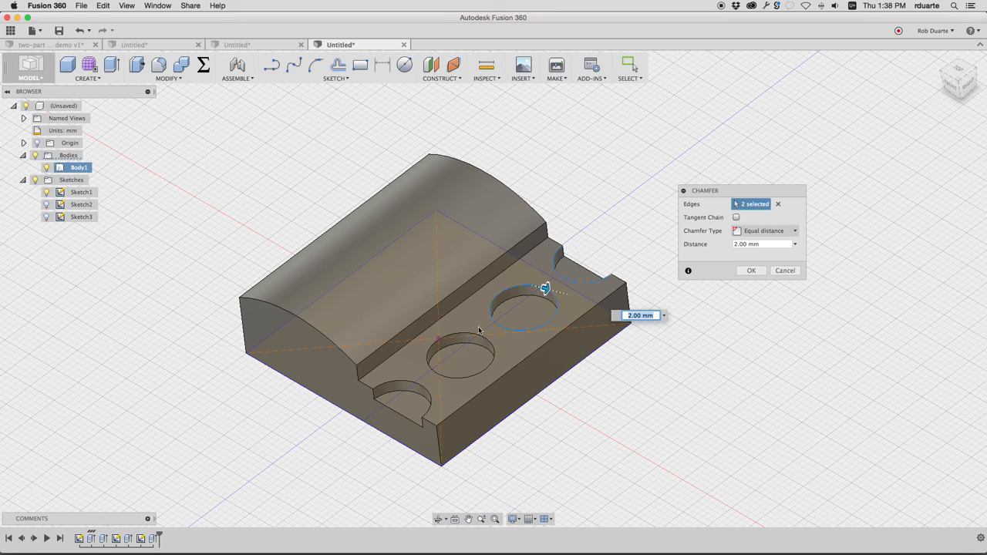
click(407, 383)
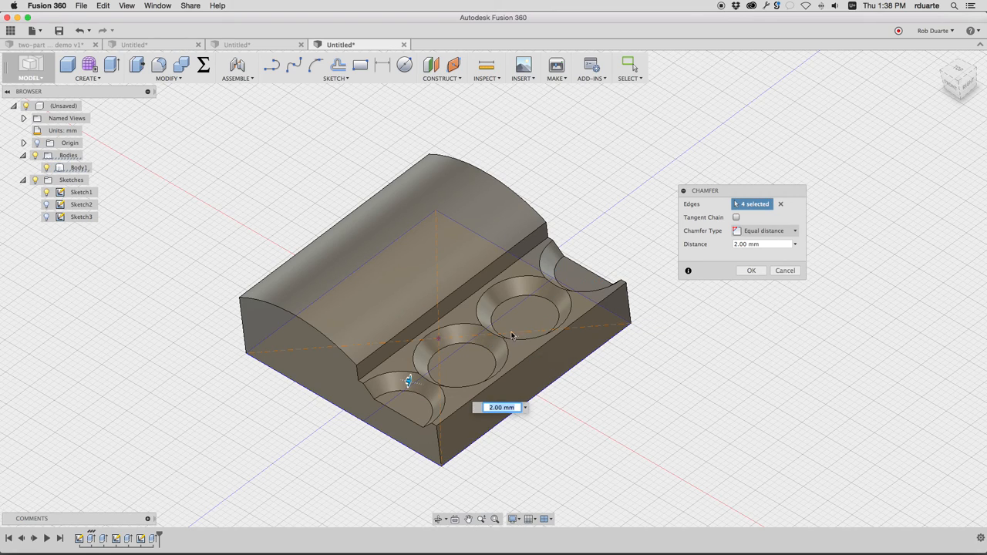
mouse_move(532, 296)
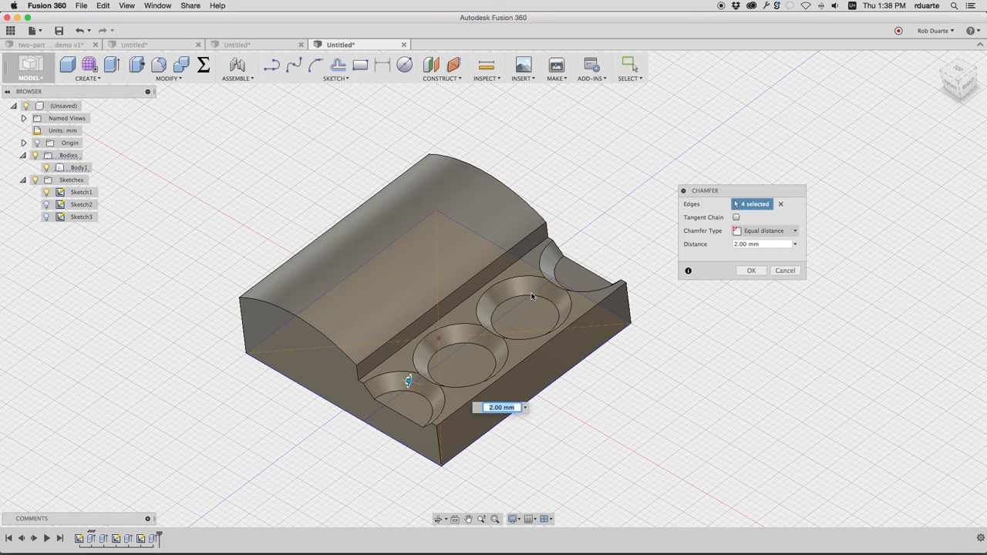
click(763, 244)
text(1)
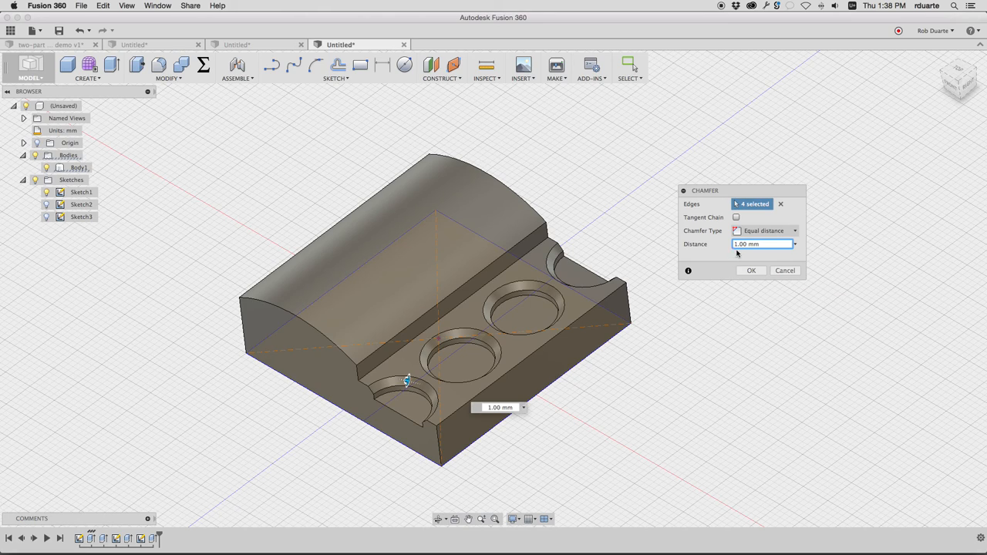
text(2.00 mm)
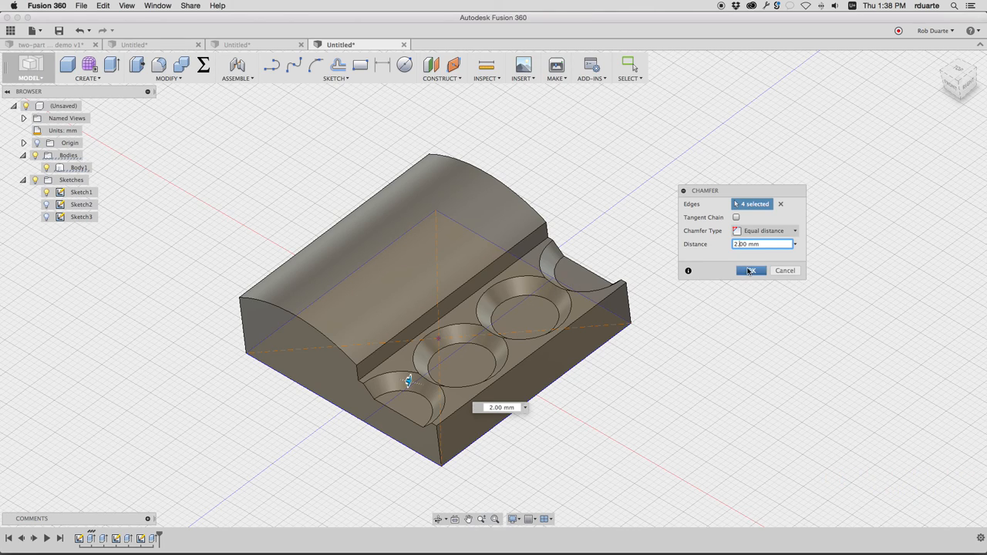
click(750, 271)
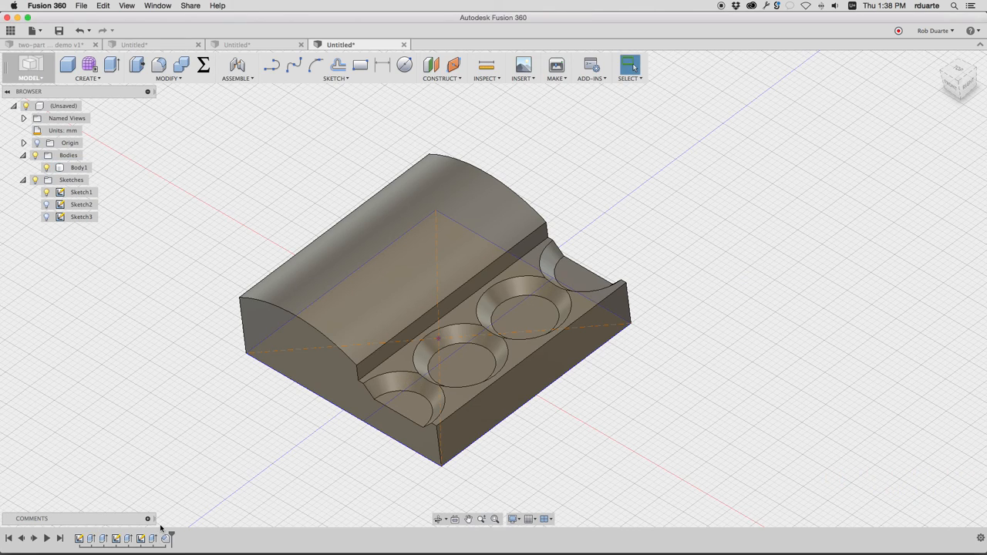
- Re-edit Sketch3's circle pattern quantity, then switch to the draft-analysis design
right_click(81, 215)
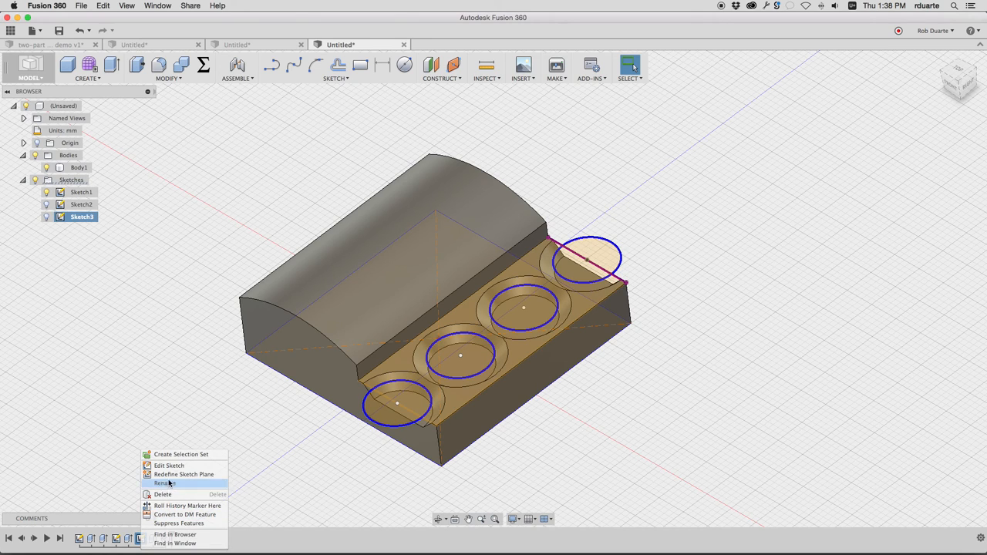
click(170, 465)
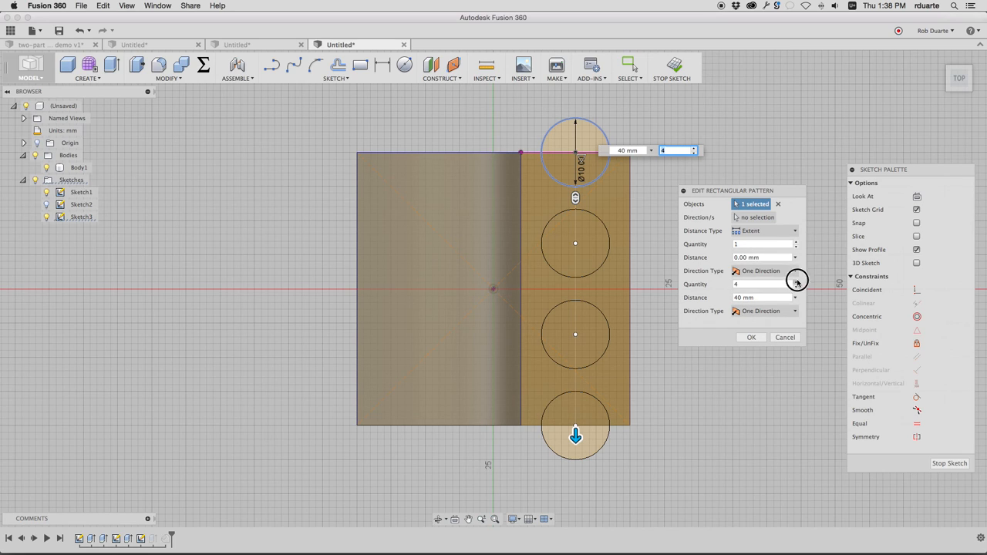
click(763, 283)
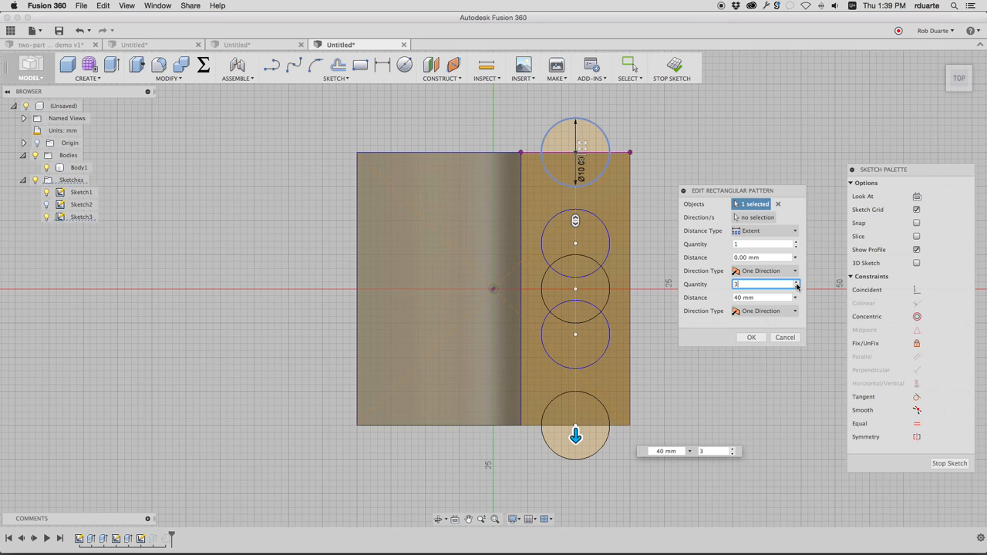
click(749, 336)
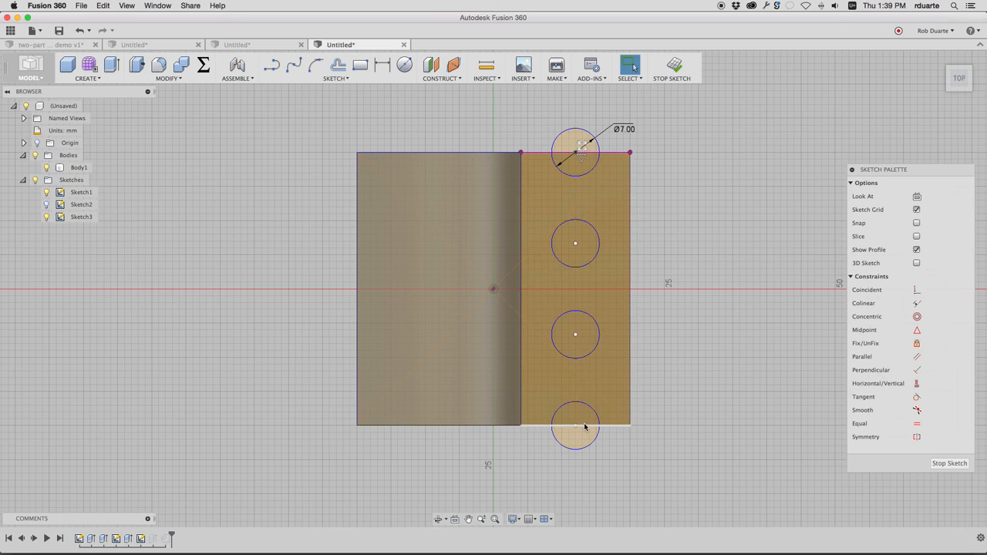
click(672, 68)
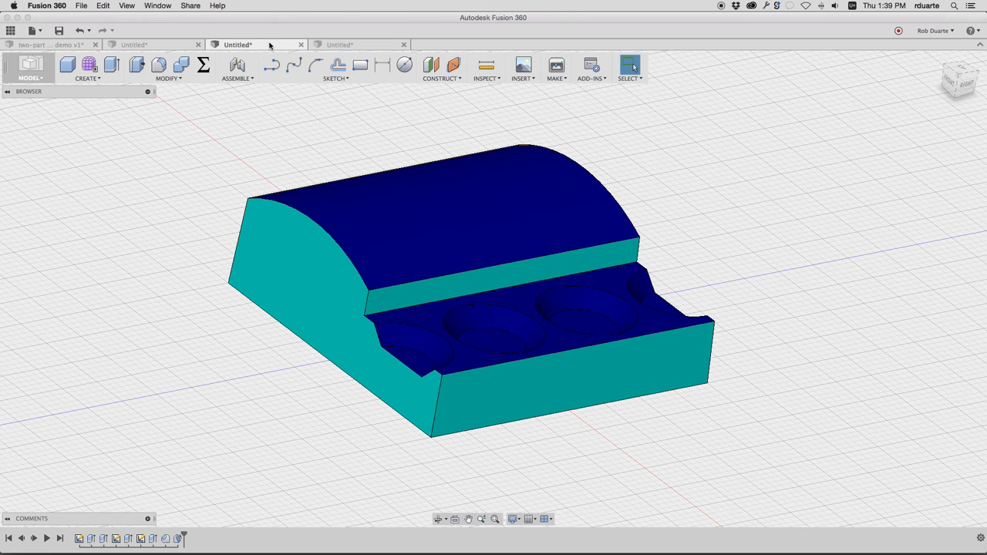
- View the 05-reach.jpg cutter-reach diagram in Preview, move it aside, then close it
click(361, 45)
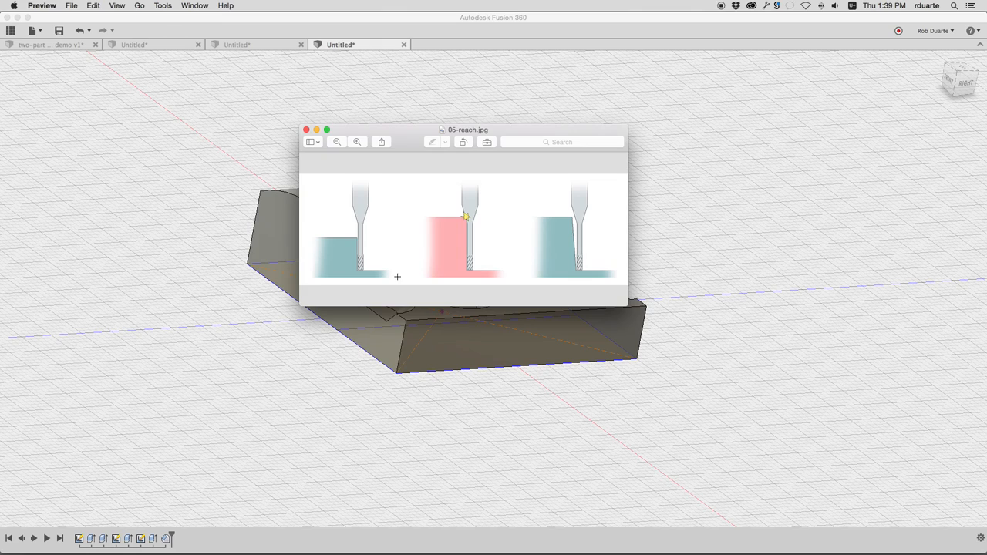
mouse_move(355, 244)
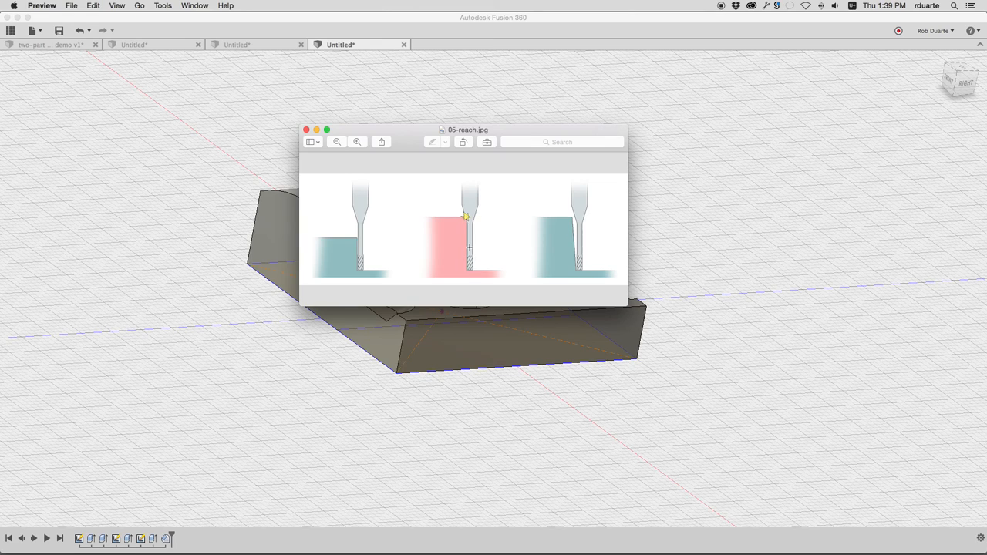
mouse_move(466, 208)
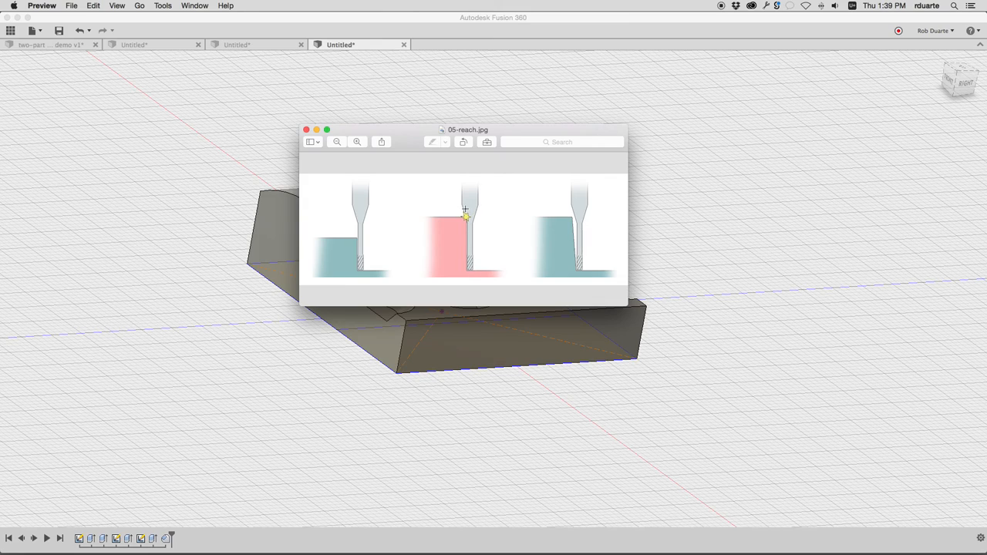
mouse_move(458, 191)
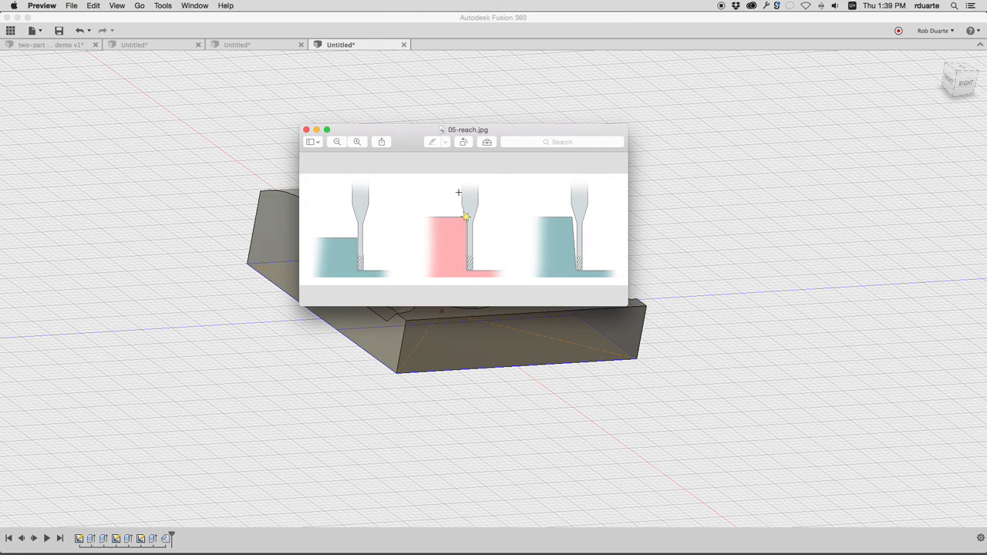
mouse_move(575, 229)
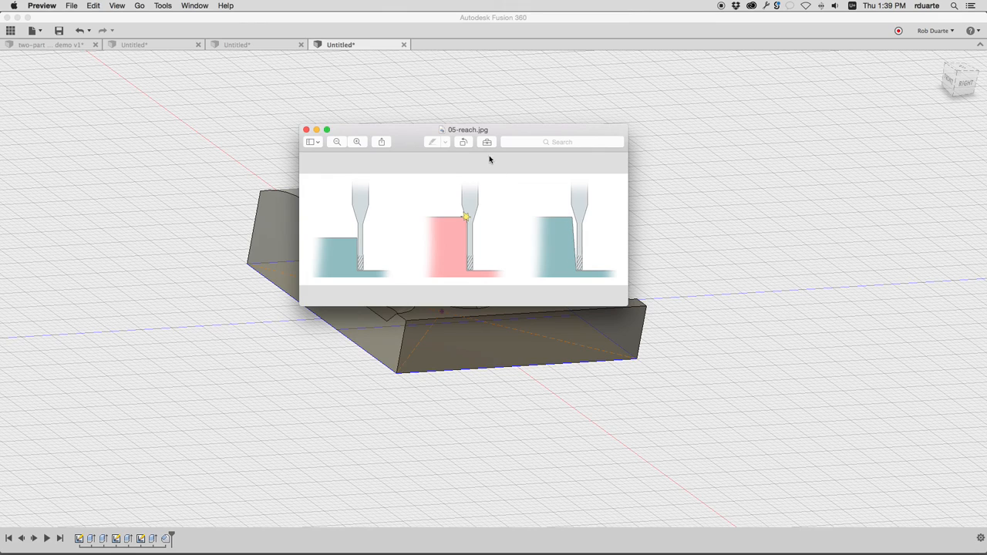
mouse_move(274, 209)
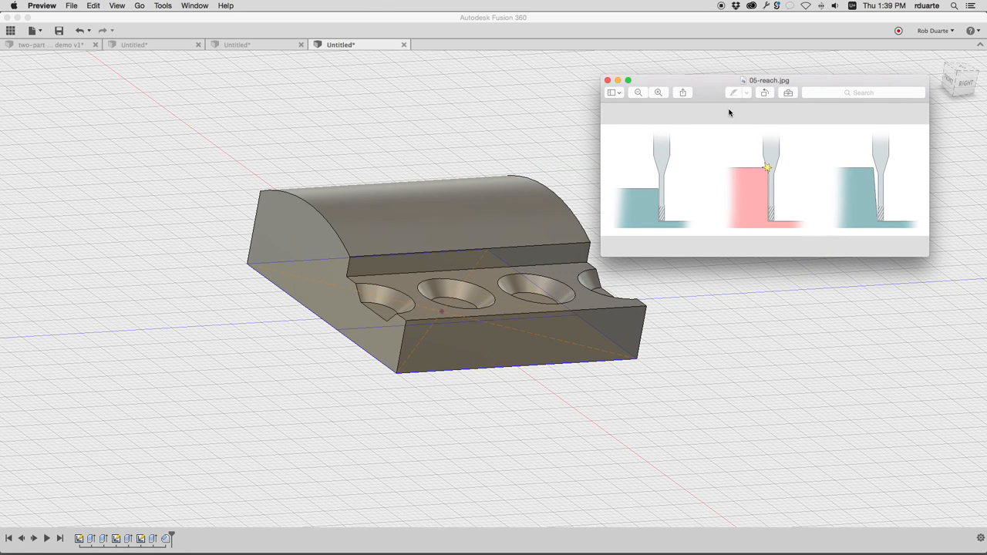
drag(768, 81, 638, 83)
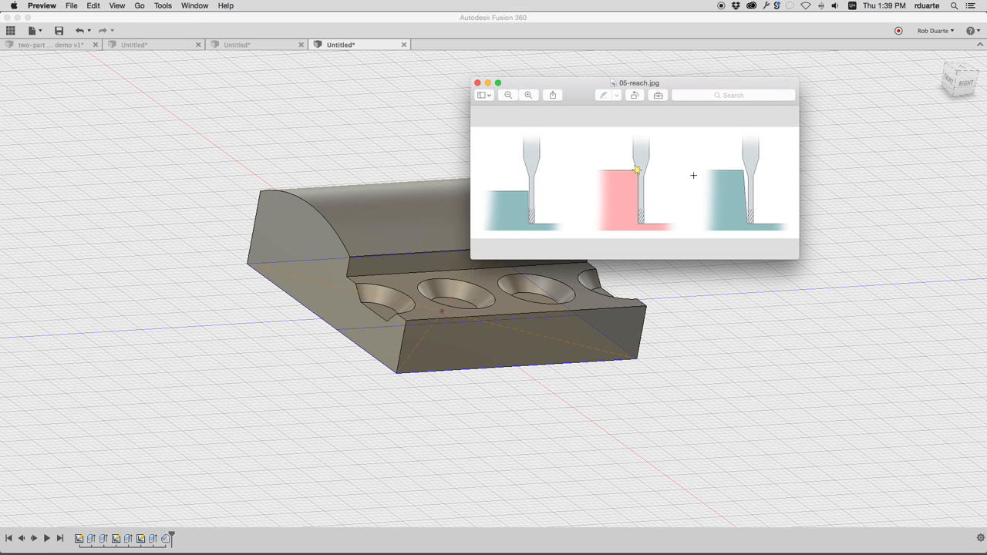
click(478, 83)
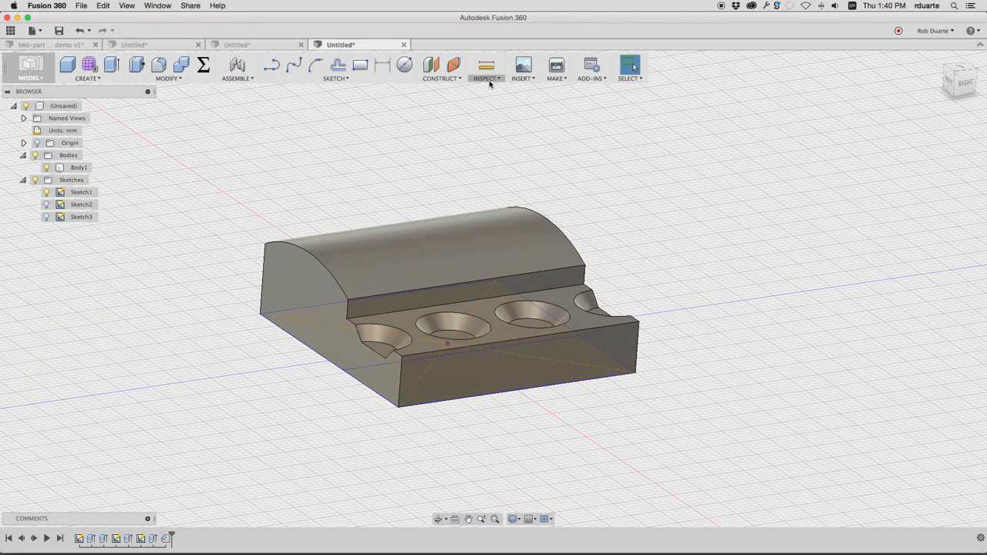
- Run a Draft Analysis on the block body so faces are coloured blue and red by angle
click(486, 77)
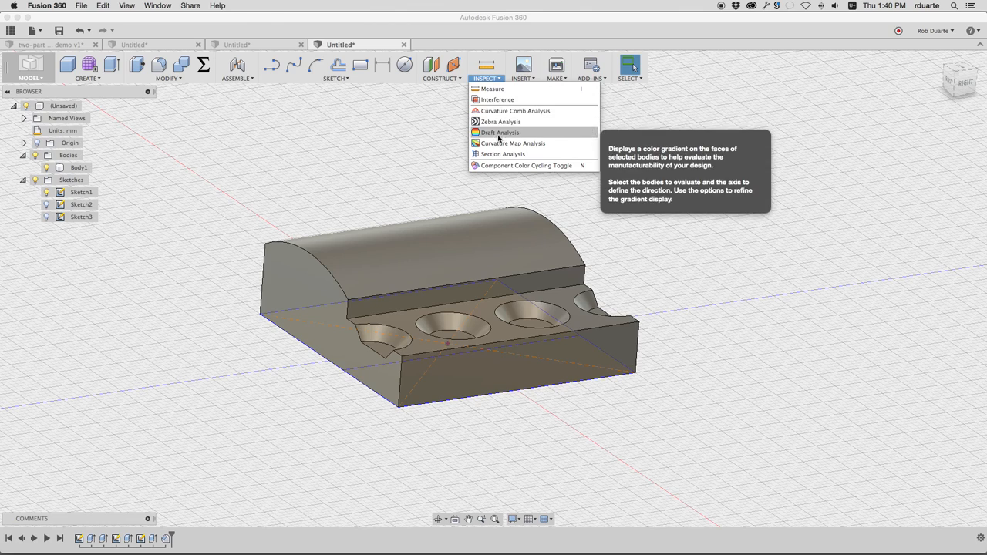
click(499, 133)
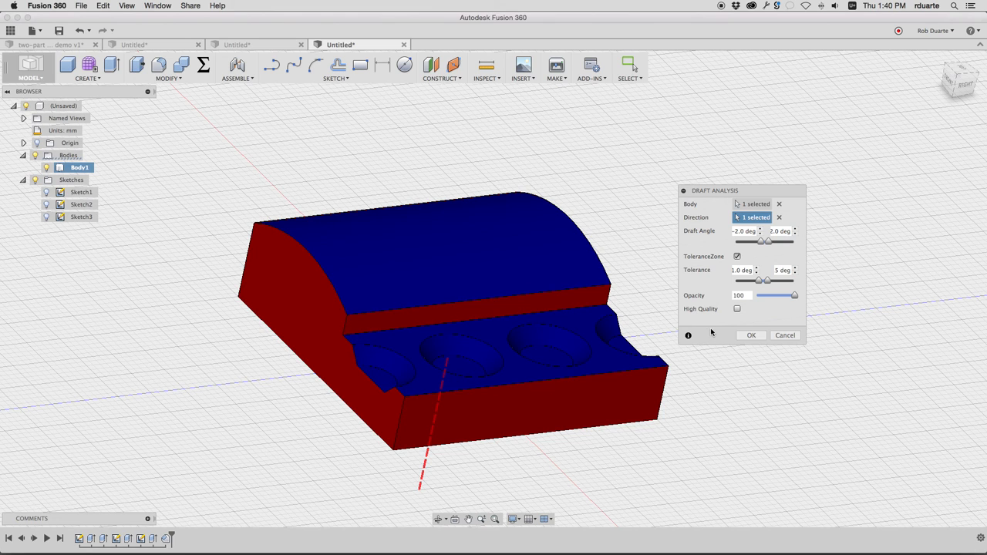
click(745, 232)
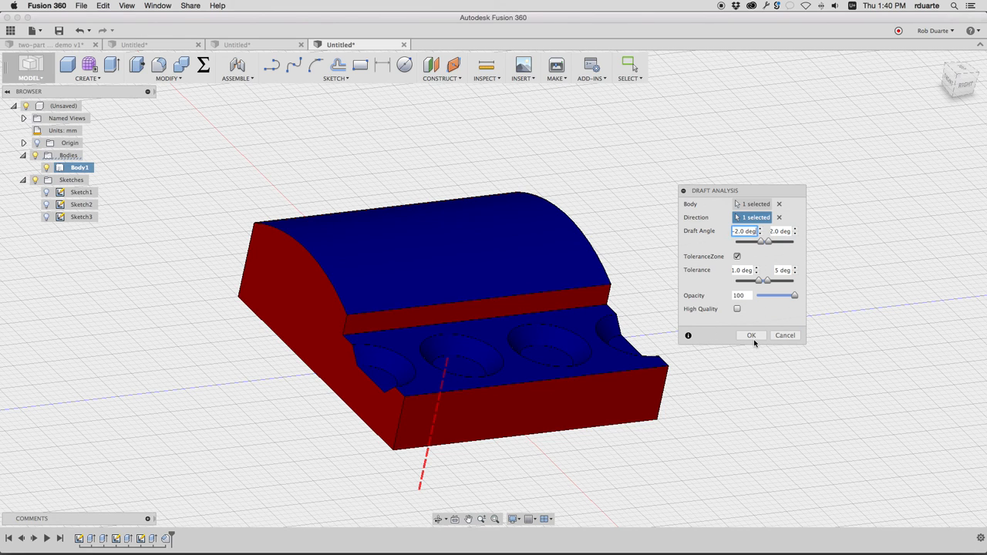
click(749, 335)
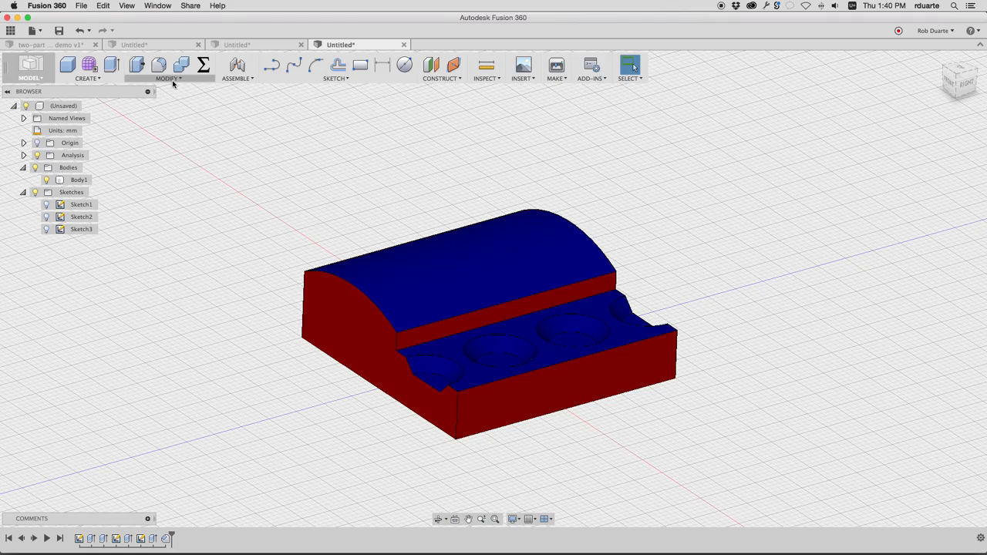
- Add a 2° draft to the block's side wall faces from the bottom plane, flipping the direction
click(168, 77)
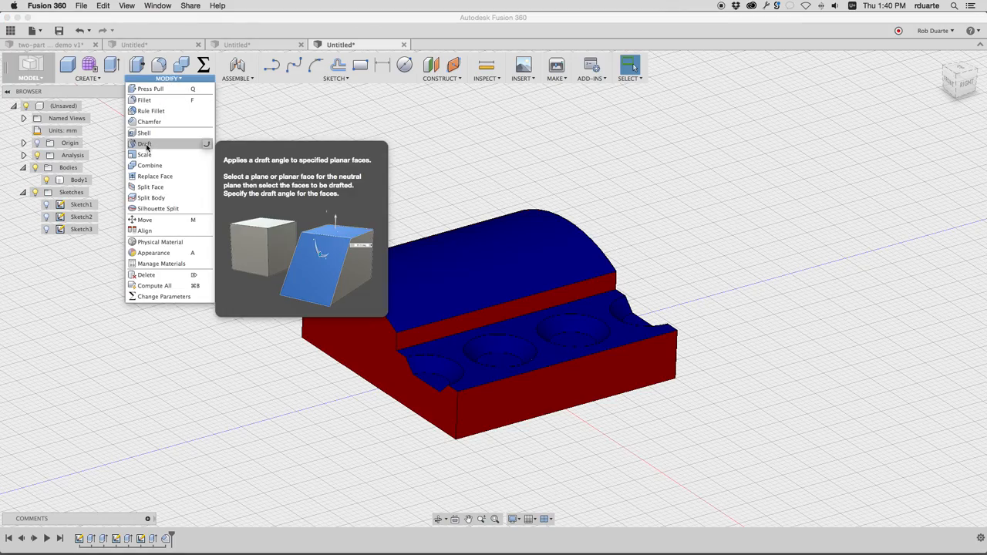
click(145, 144)
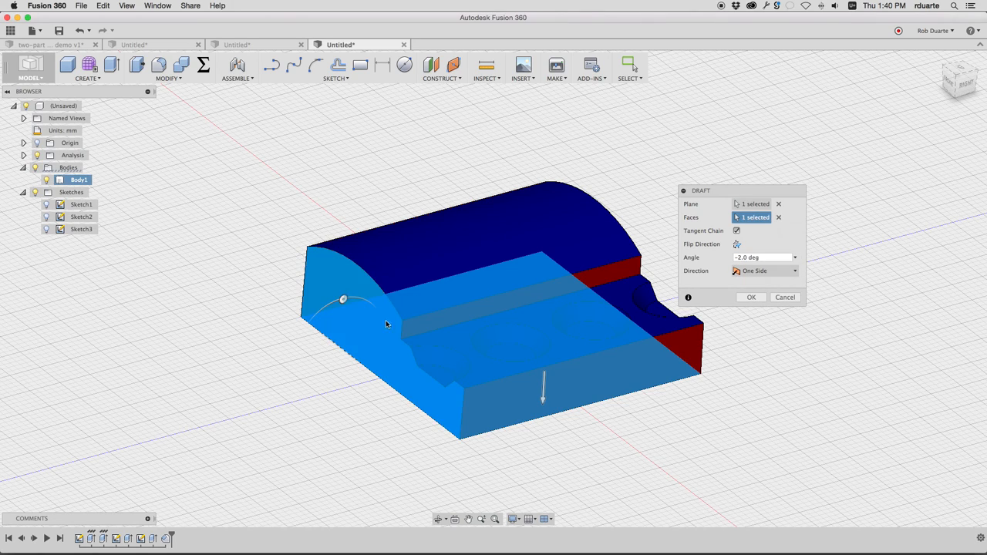
click(463, 319)
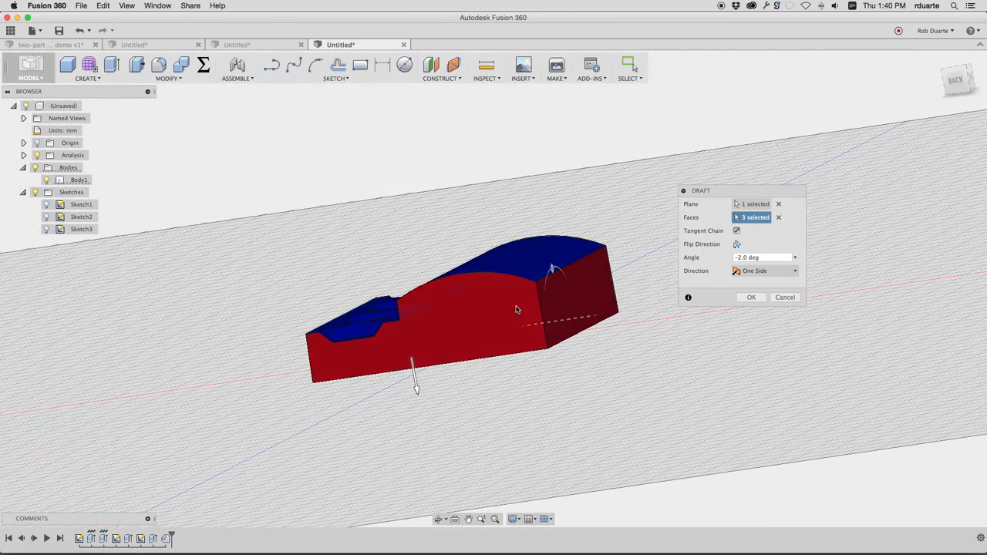
click(567, 305)
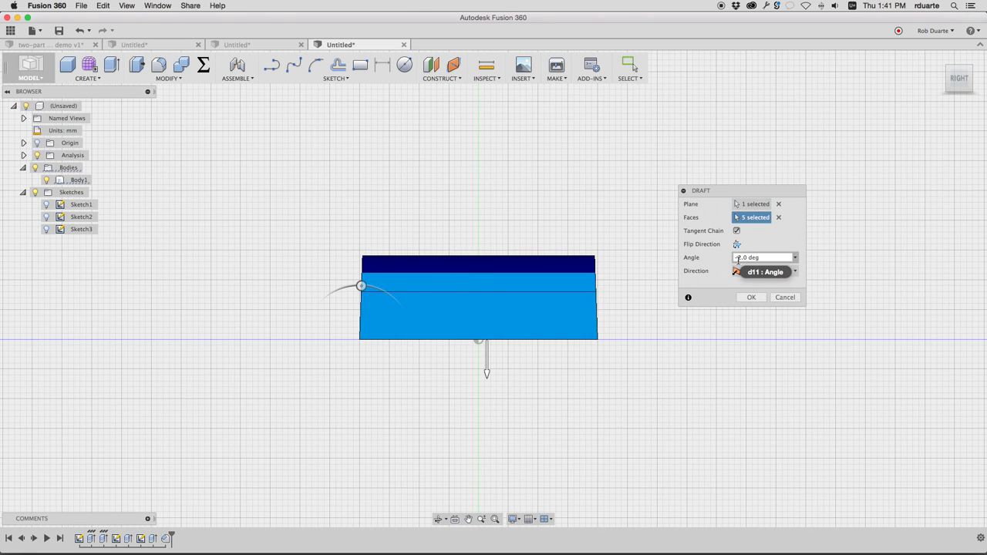
click(737, 244)
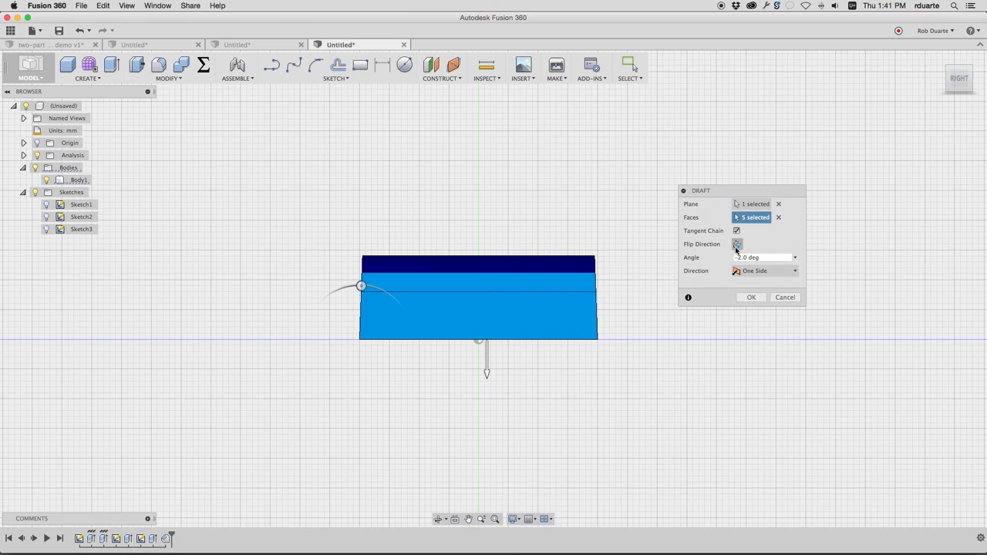
click(749, 296)
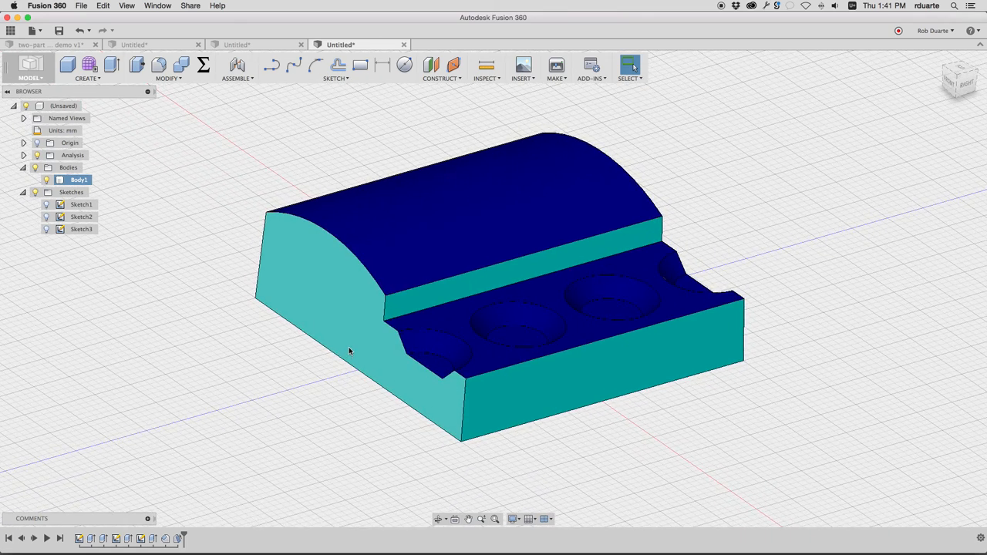
mouse_move(279, 240)
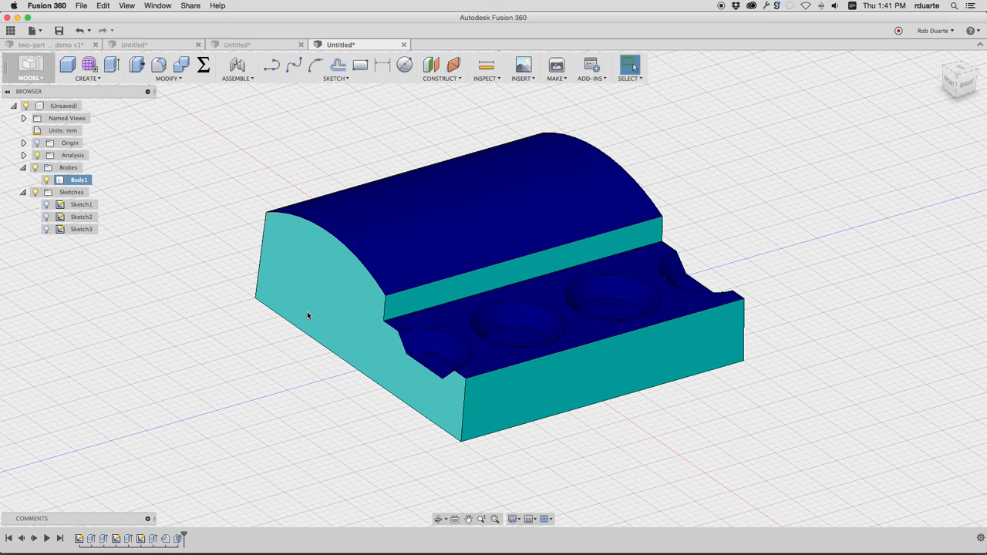
mouse_move(313, 301)
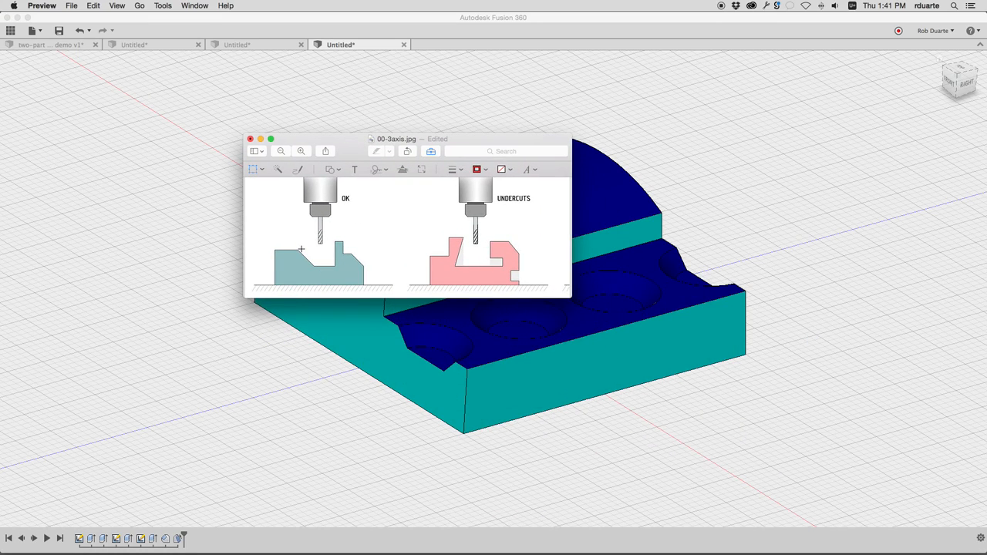
mouse_move(321, 265)
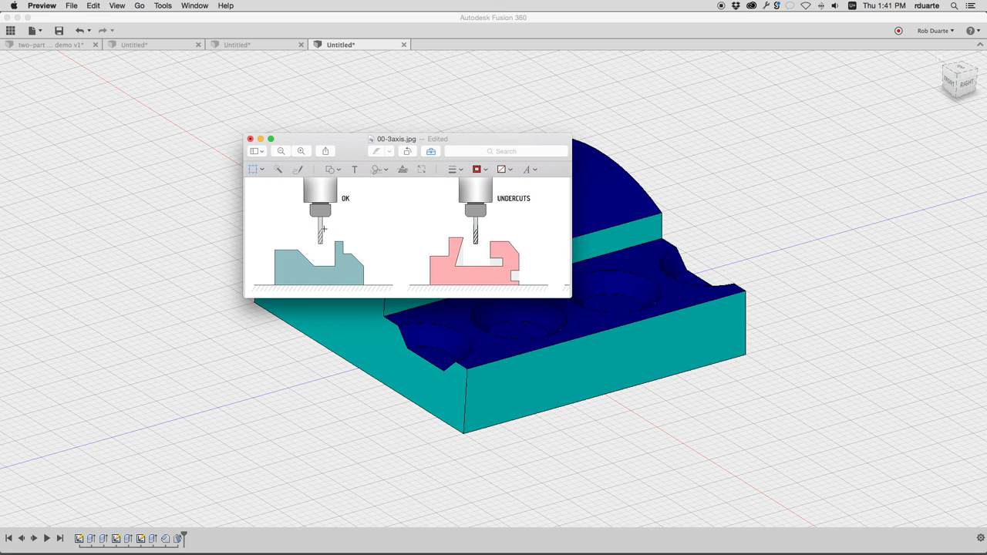
mouse_move(337, 261)
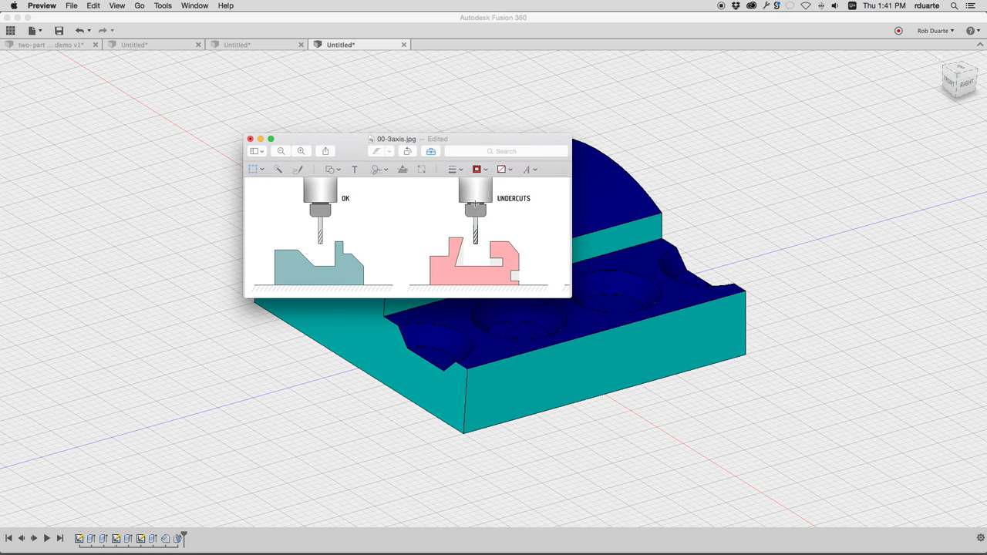
mouse_move(468, 255)
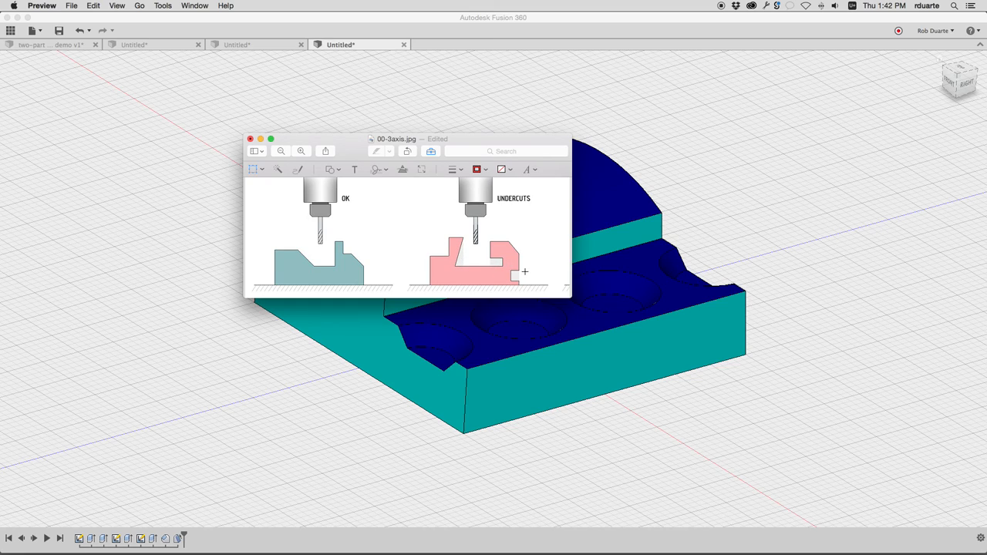
mouse_move(325, 146)
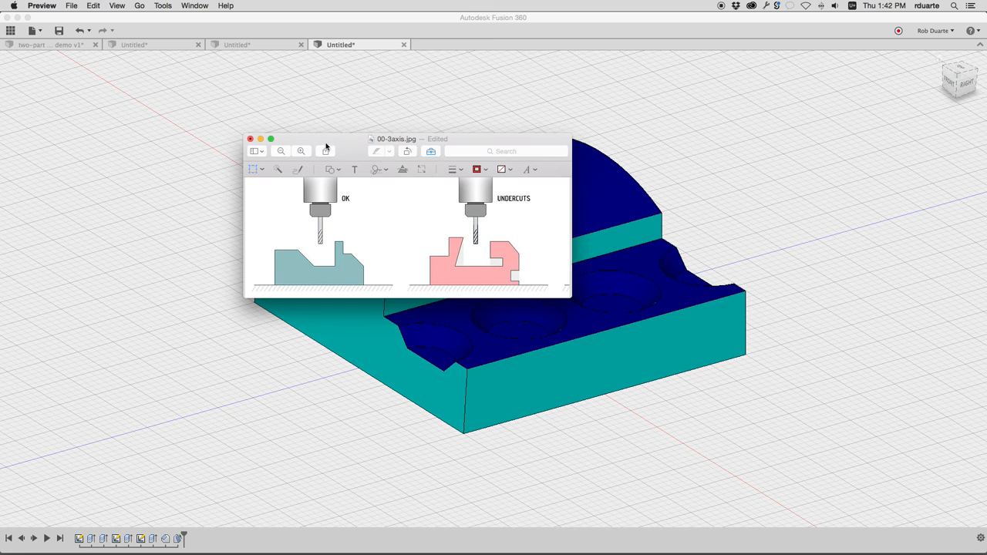
- Close the 00-3axis.jpg undercuts diagram in Preview to show the drafted block
click(250, 139)
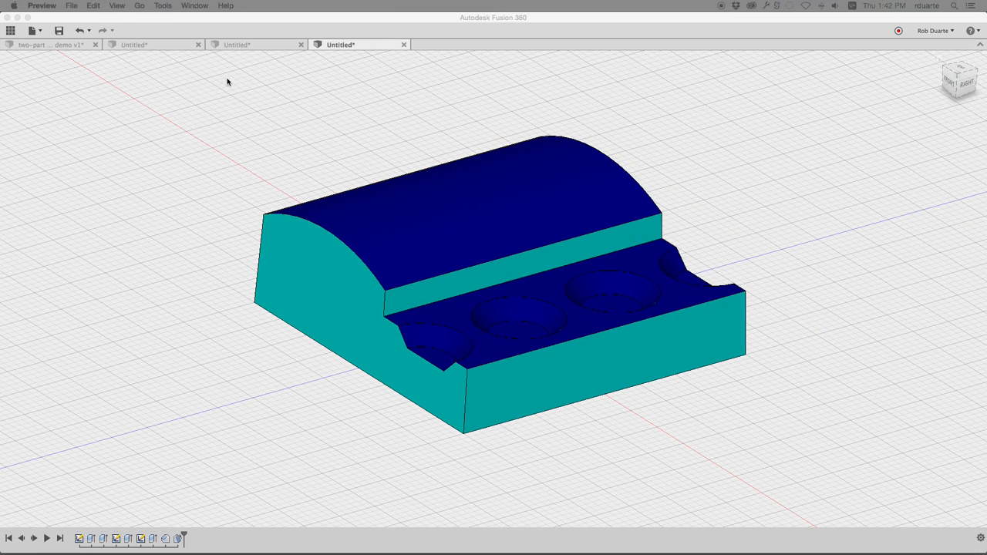